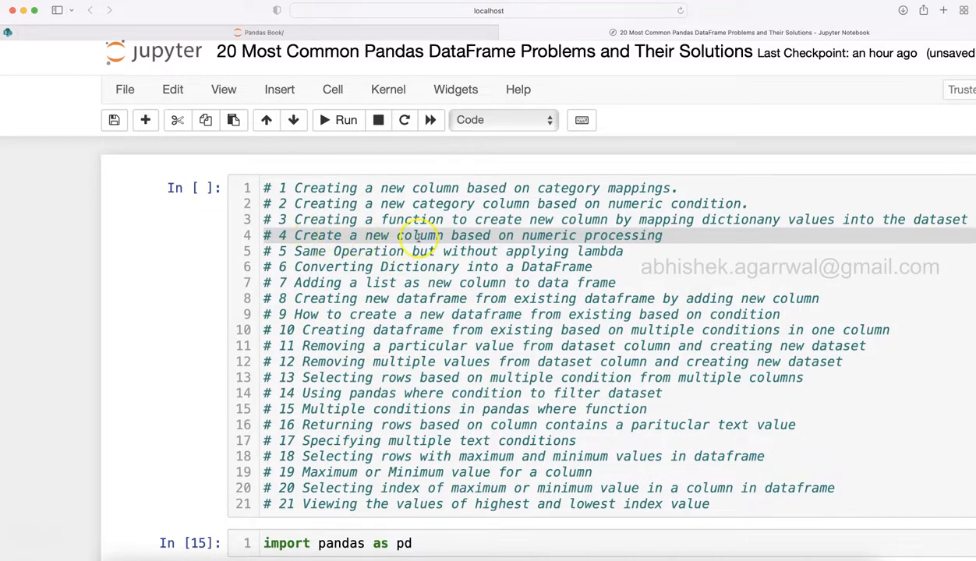
mouse_move(515, 235)
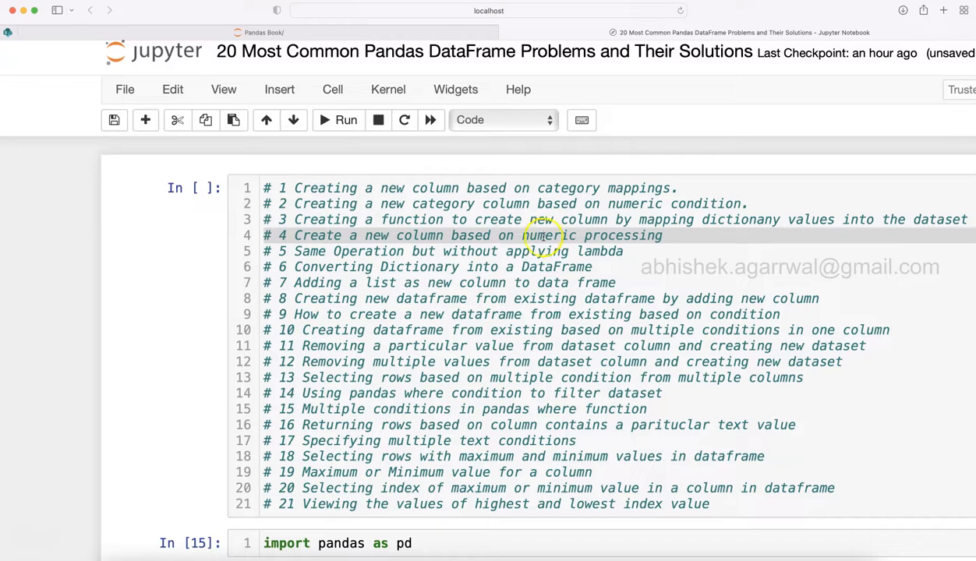
mouse_move(536, 251)
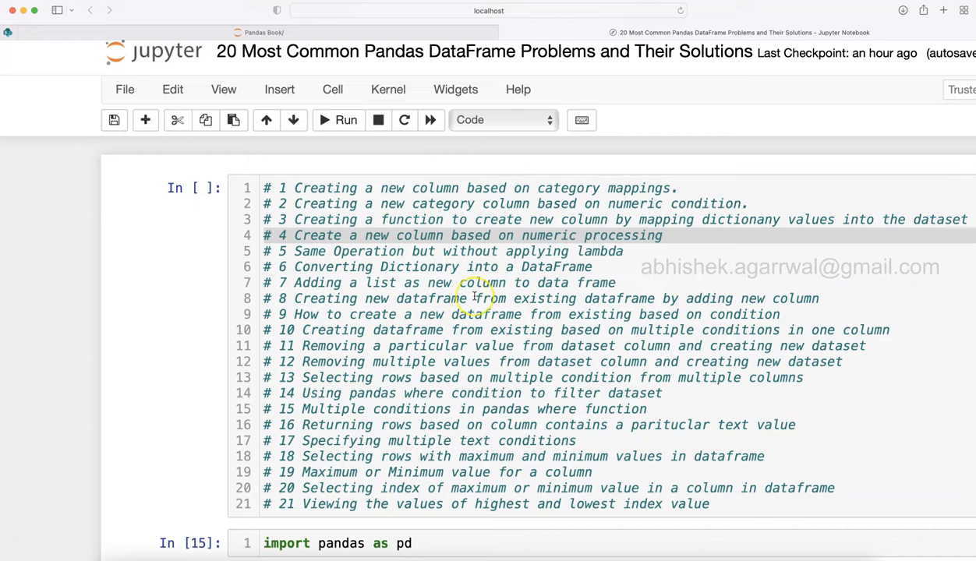
mouse_move(474, 298)
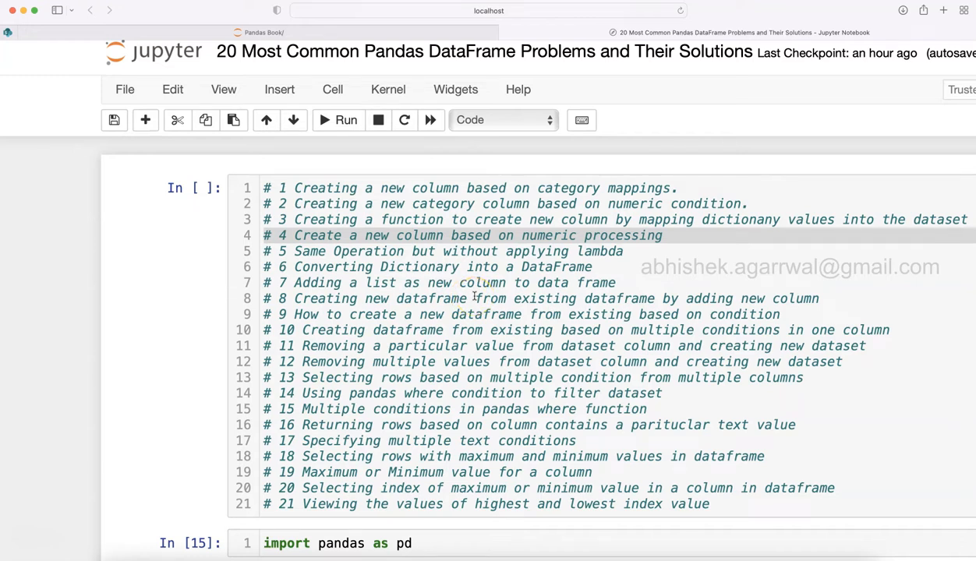
mouse_move(484, 237)
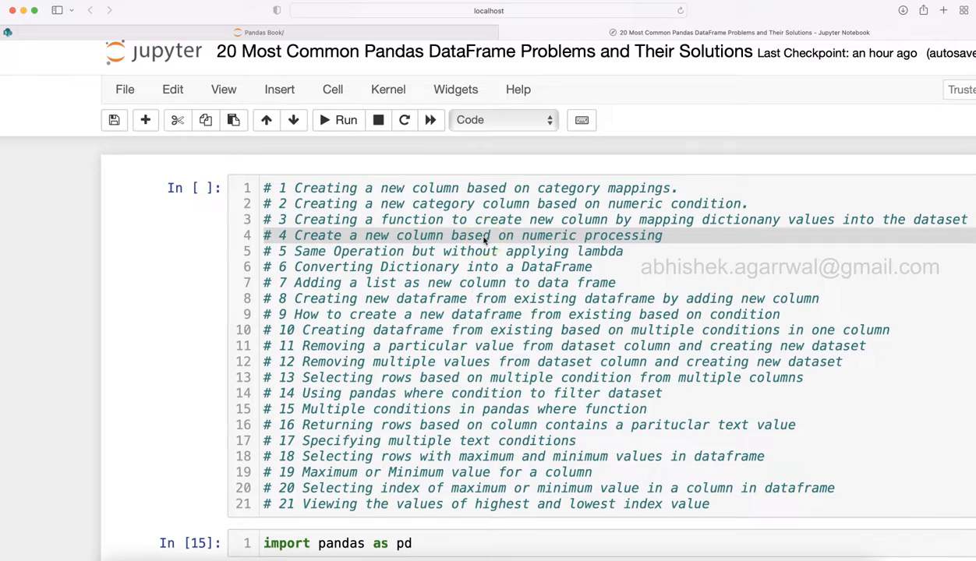
mouse_move(458, 259)
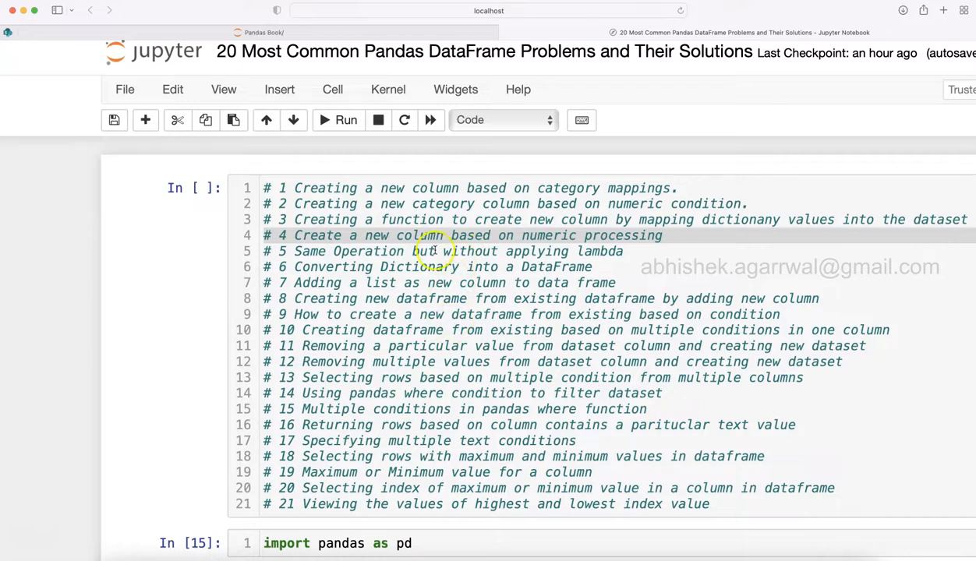
mouse_move(405, 358)
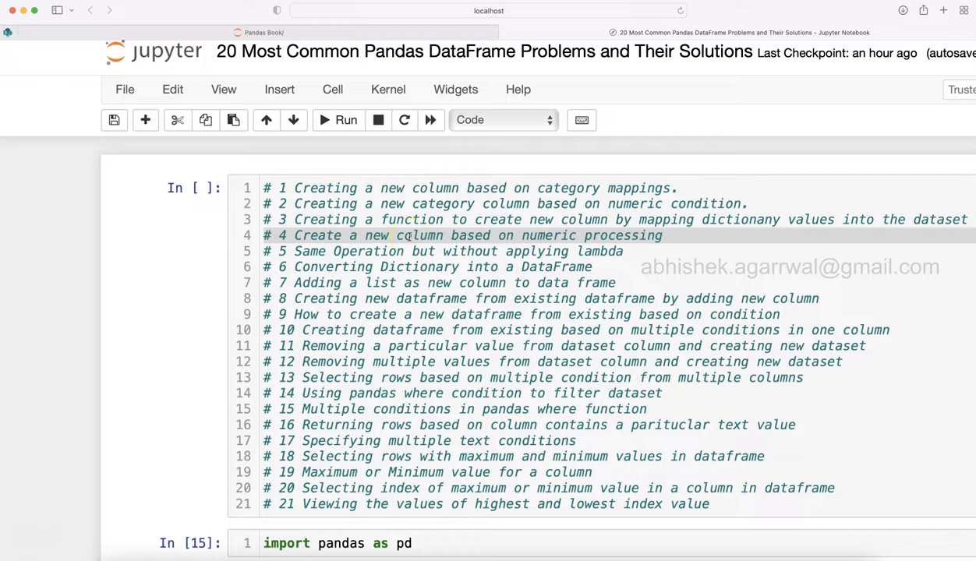
- Run the import and read_excel cells, then preview the Orders data with df.head()
scroll("down", 3)
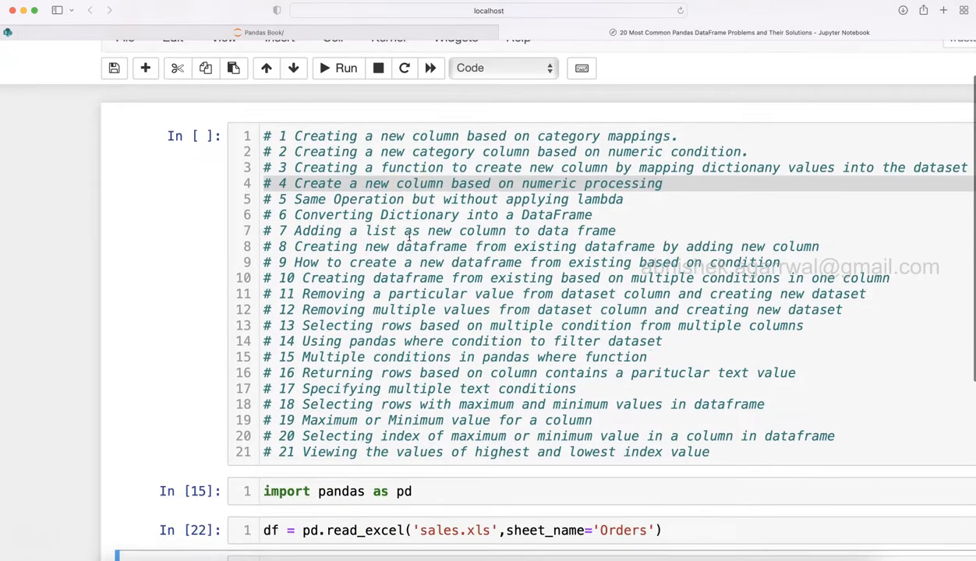
scroll("down", 3)
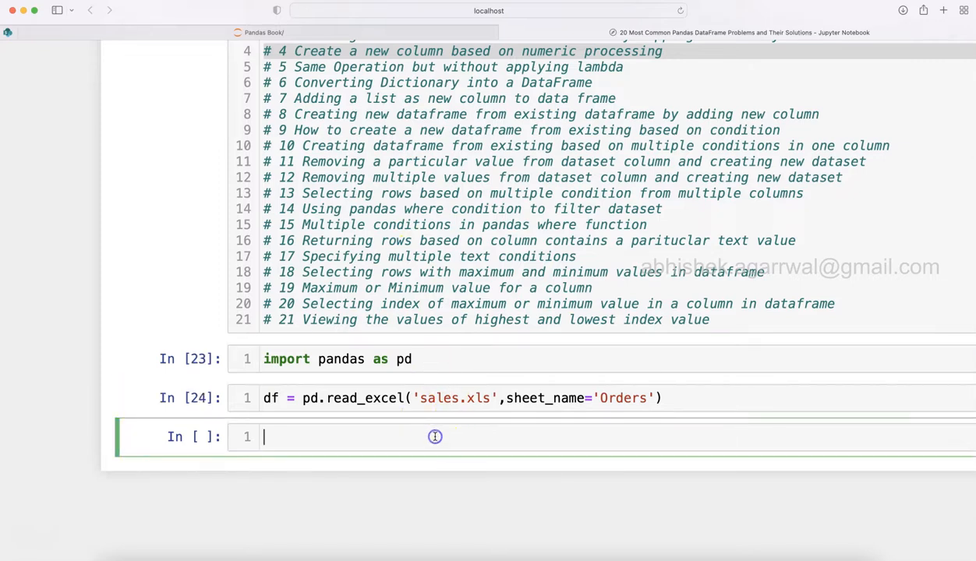
mouse_move(473, 398)
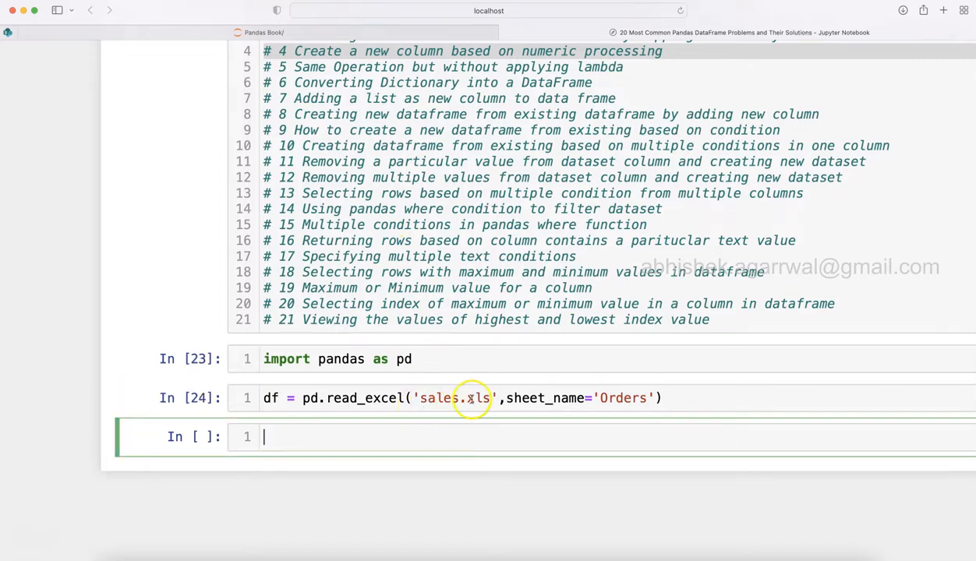
type("df.head(")
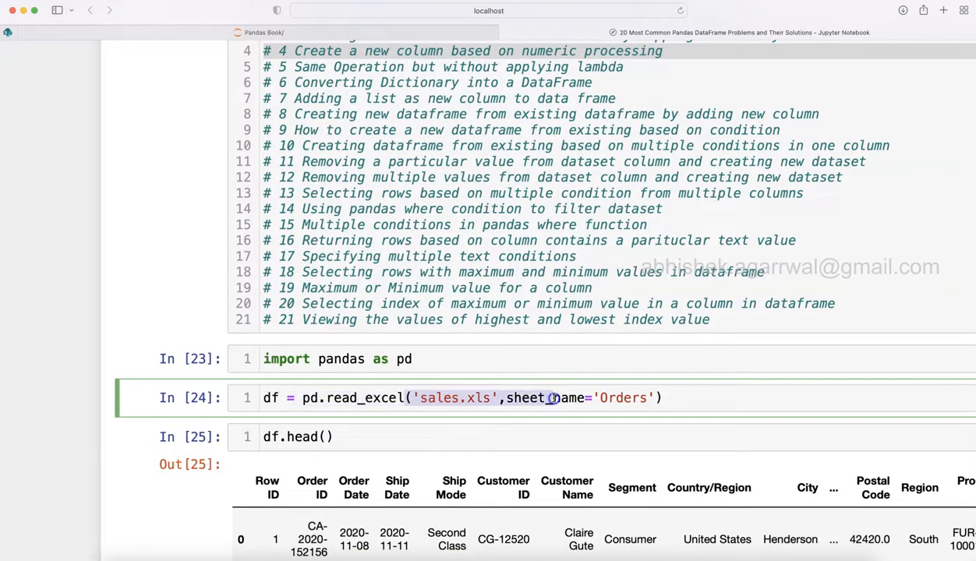
scroll("down", 3)
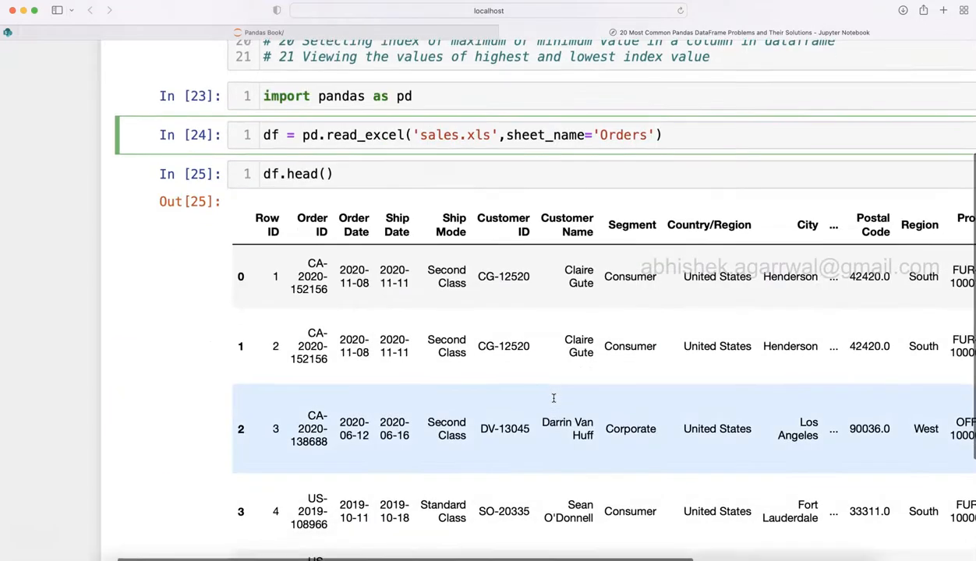
scroll("up", 3)
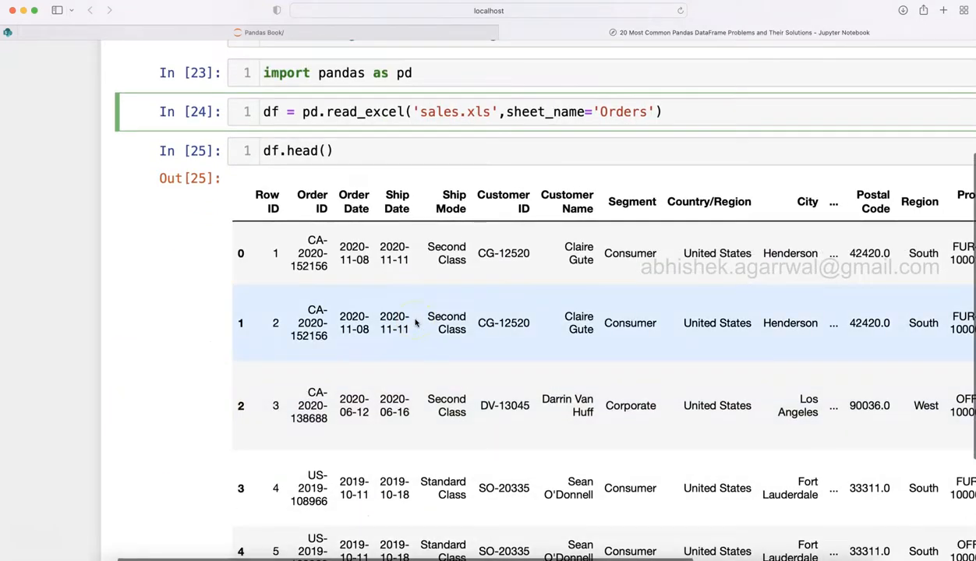
scroll("right", 3)
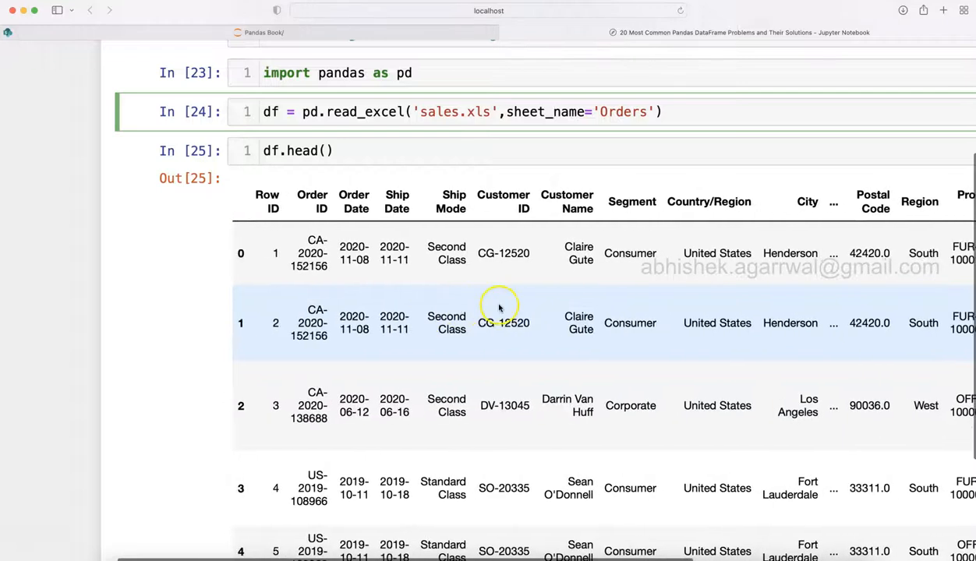
mouse_move(406, 315)
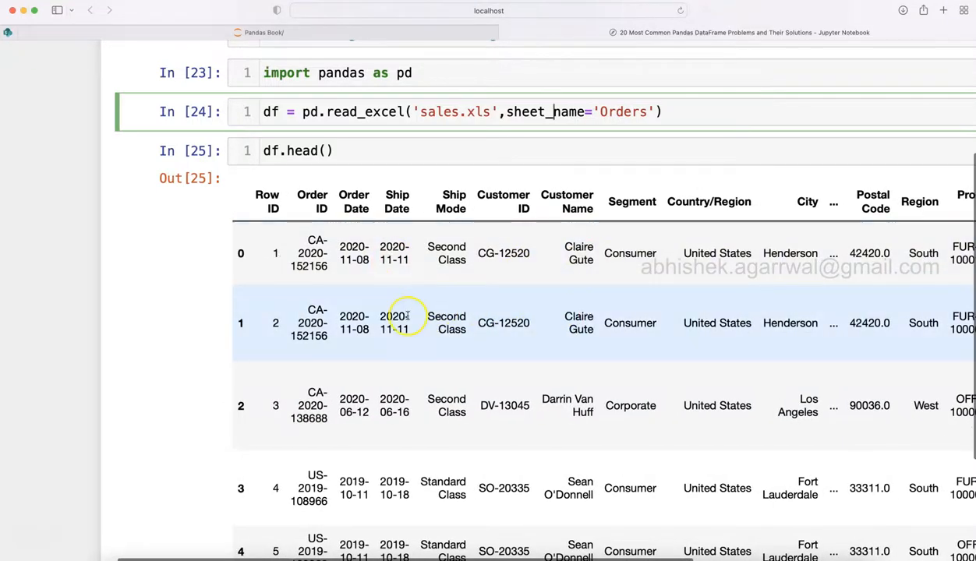
scroll("right", 3)
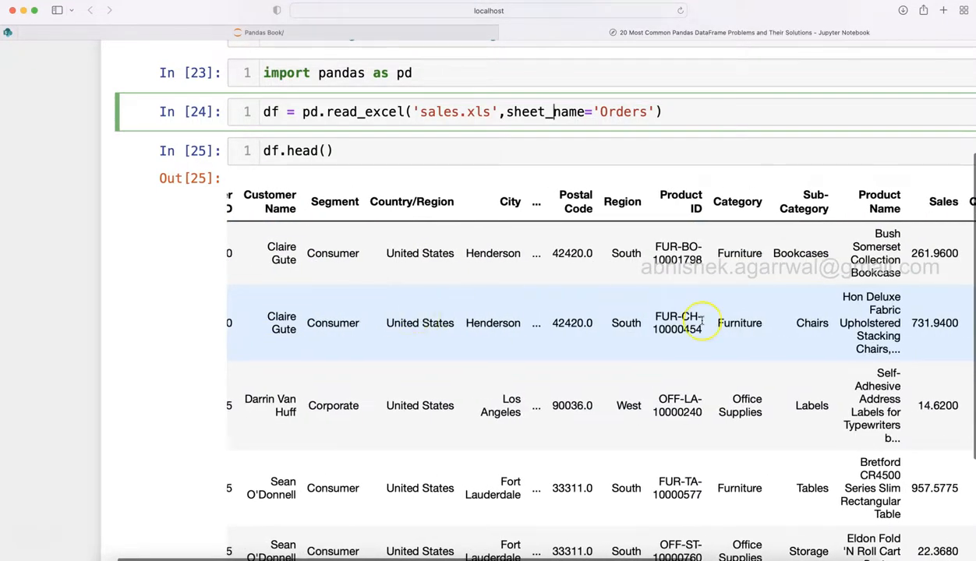
scroll("right", 3)
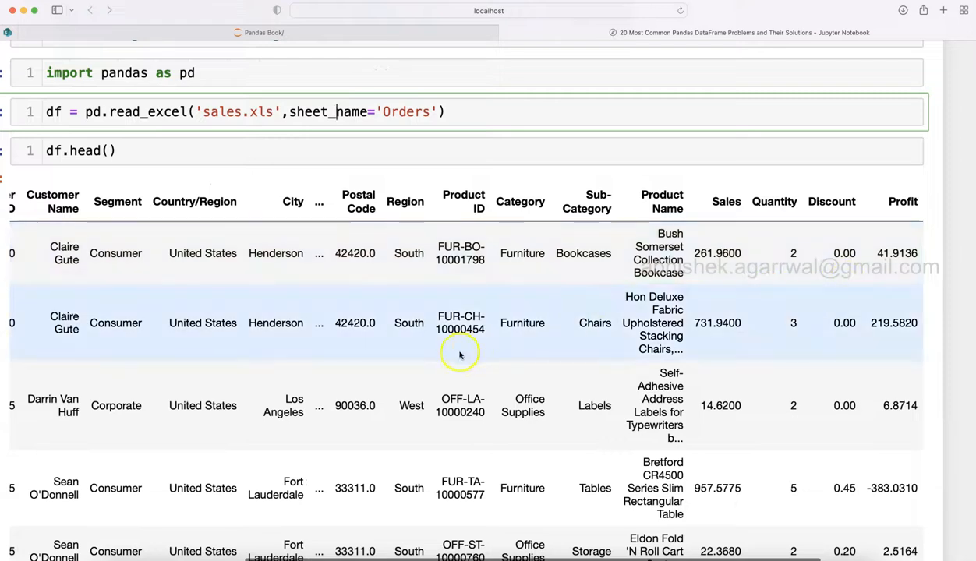
mouse_move(554, 304)
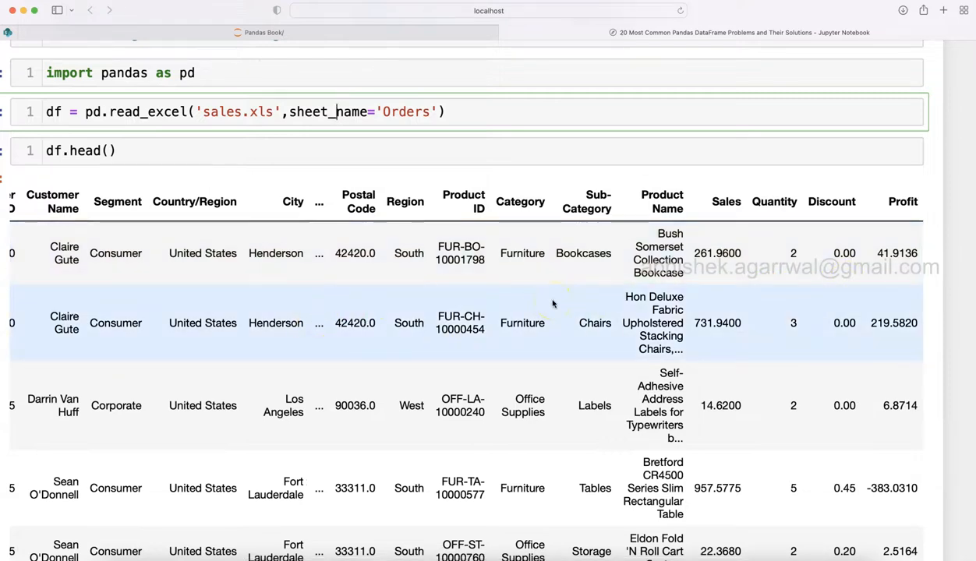
scroll("left", 3)
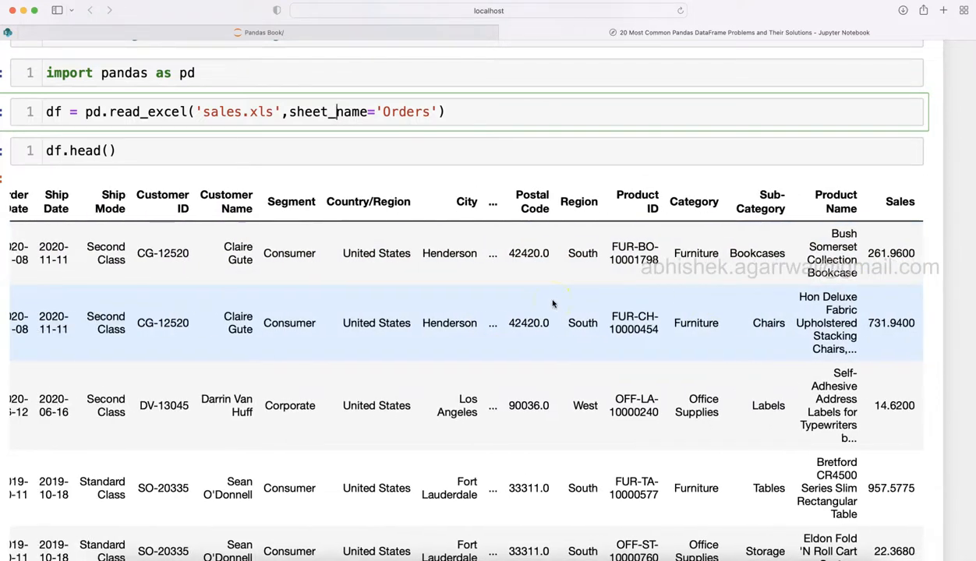
scroll("left", 3)
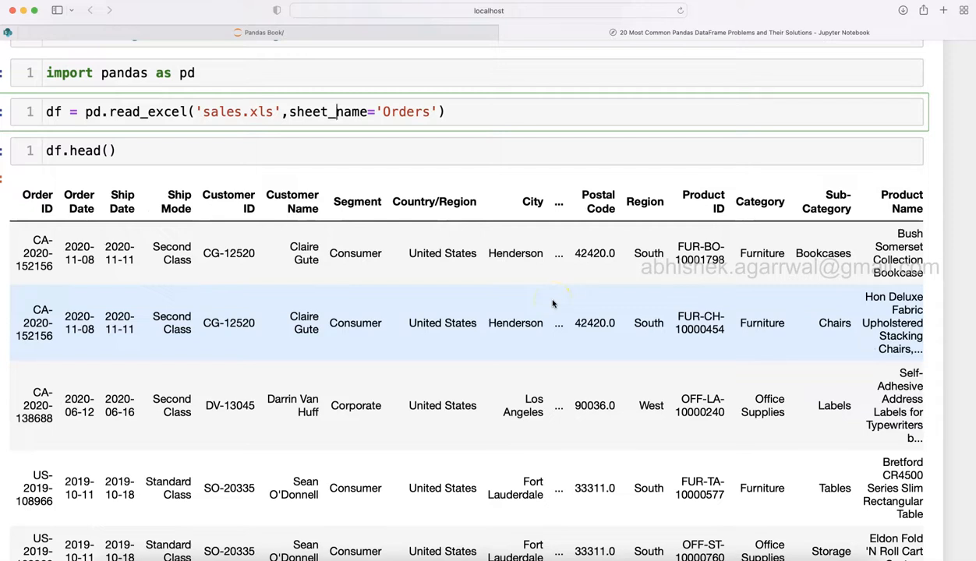
mouse_move(465, 328)
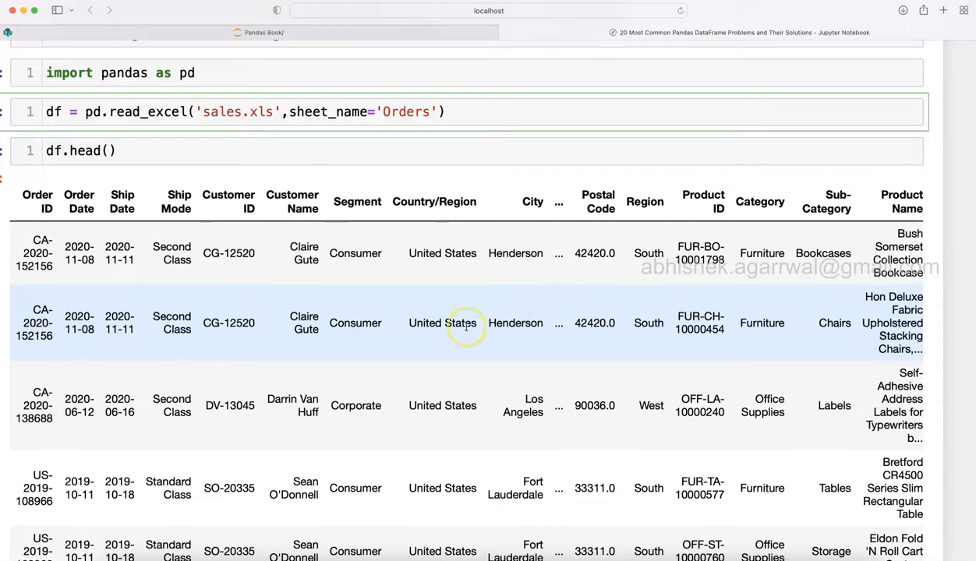
scroll("right", 3)
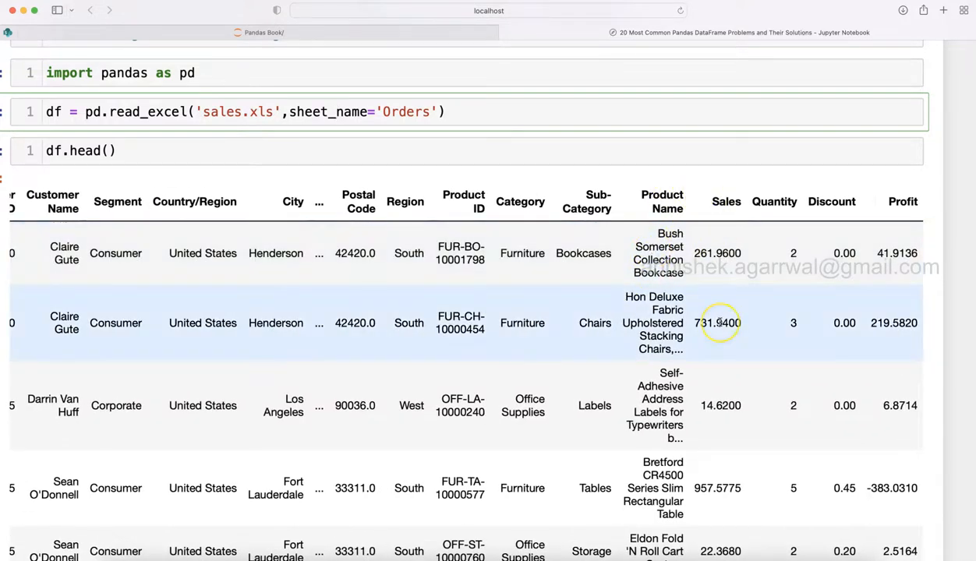
mouse_move(717, 322)
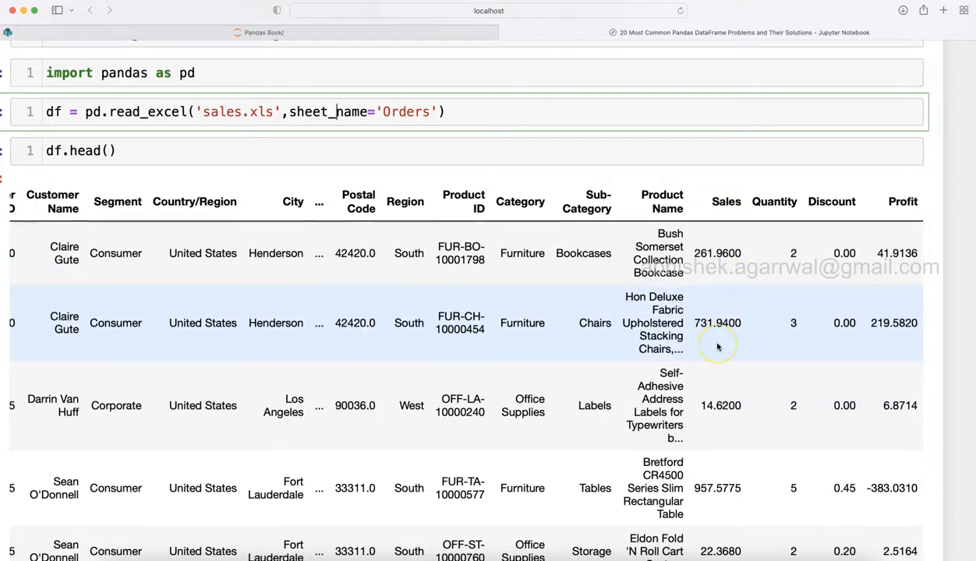
scroll("down", 3)
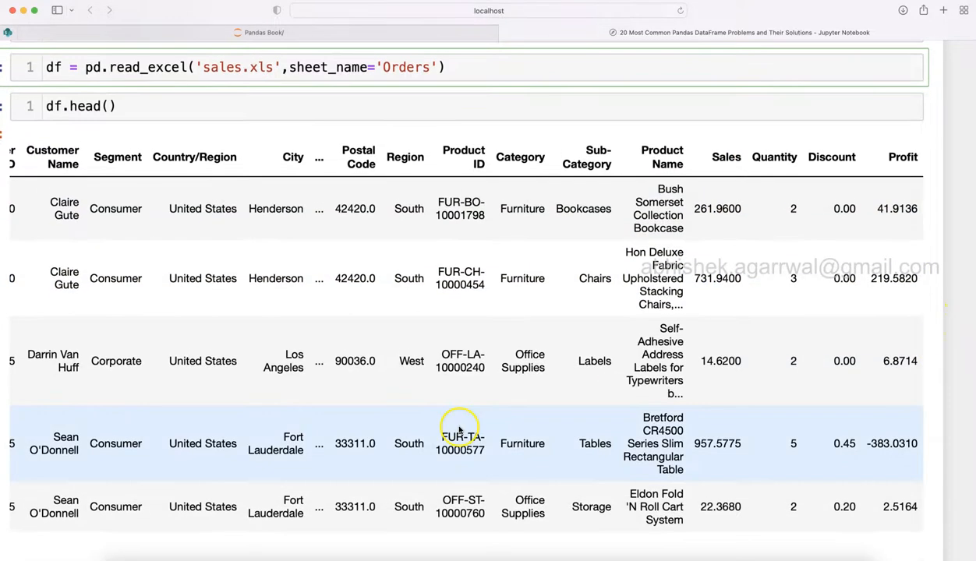
scroll("down", 3)
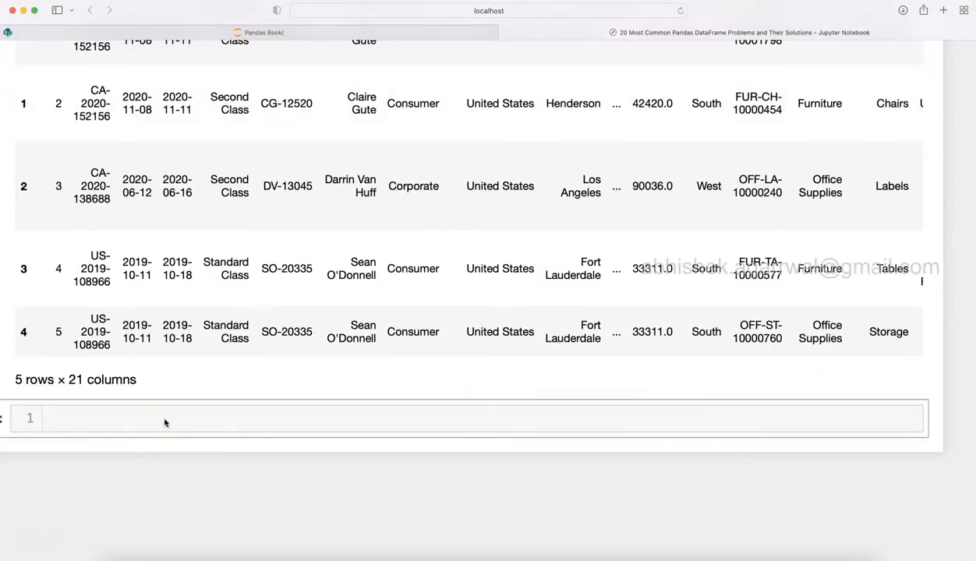
- Begin the Discounted_Sales assignment as df.apply with a lambda taking each row
type("df")
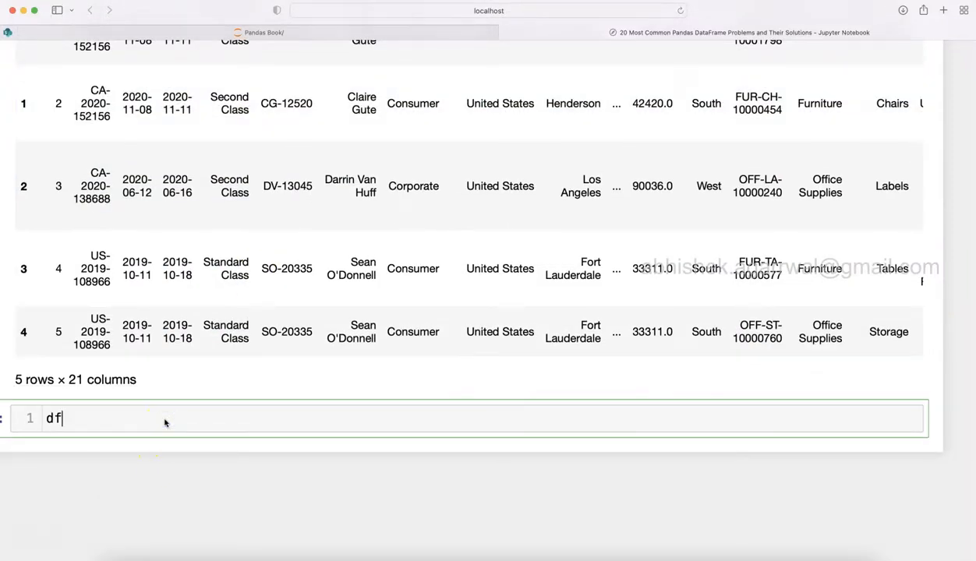
type("['D']")
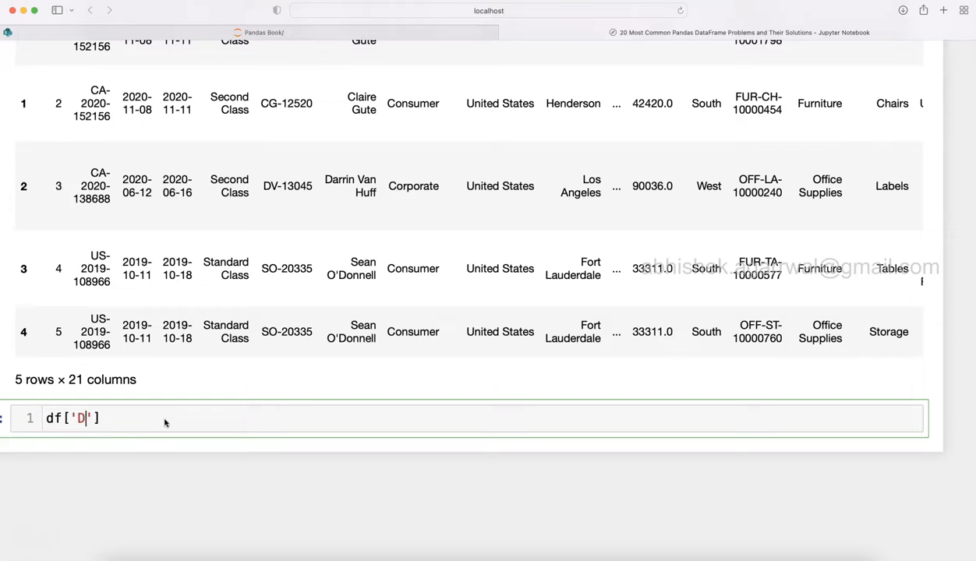
type("iscounted")
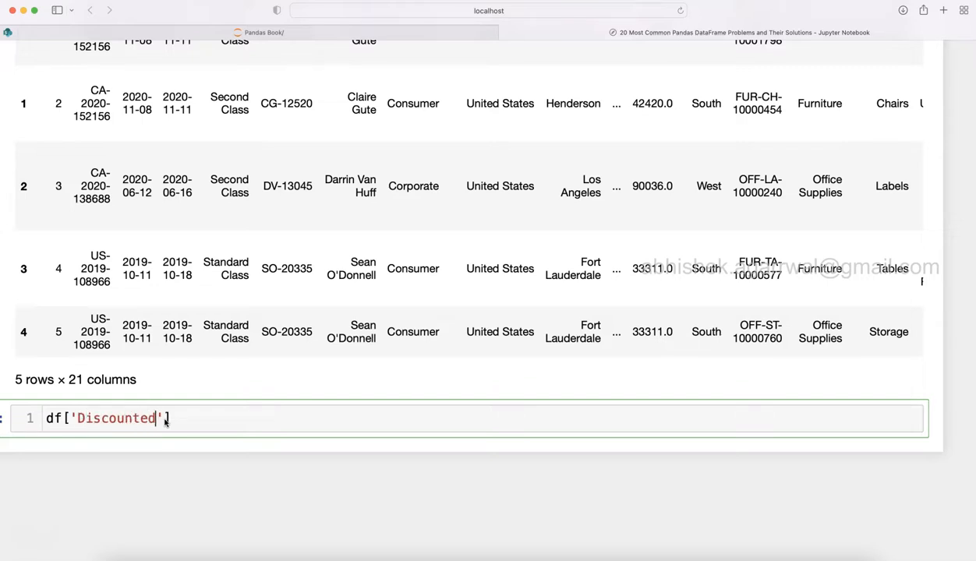
type("_Sales")
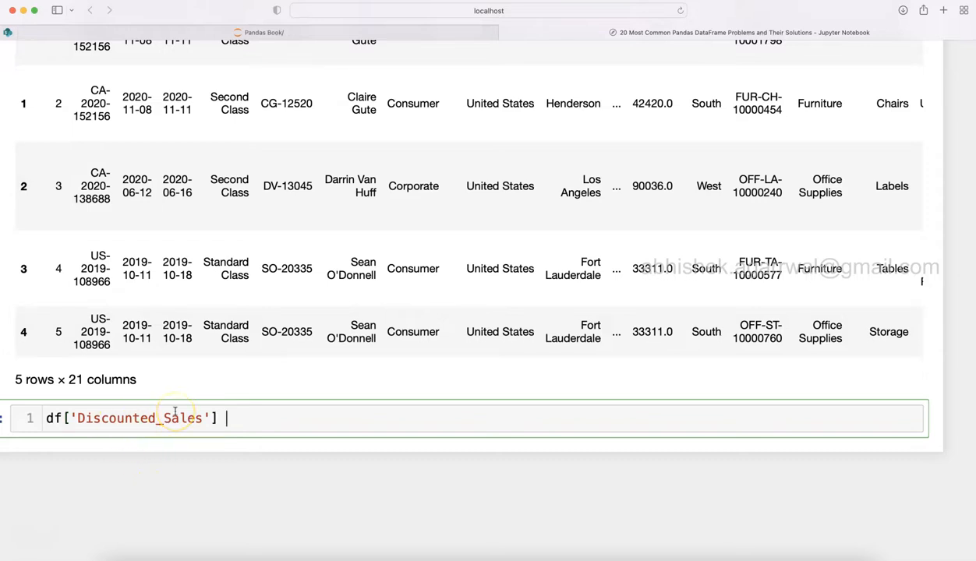
type("= df.")
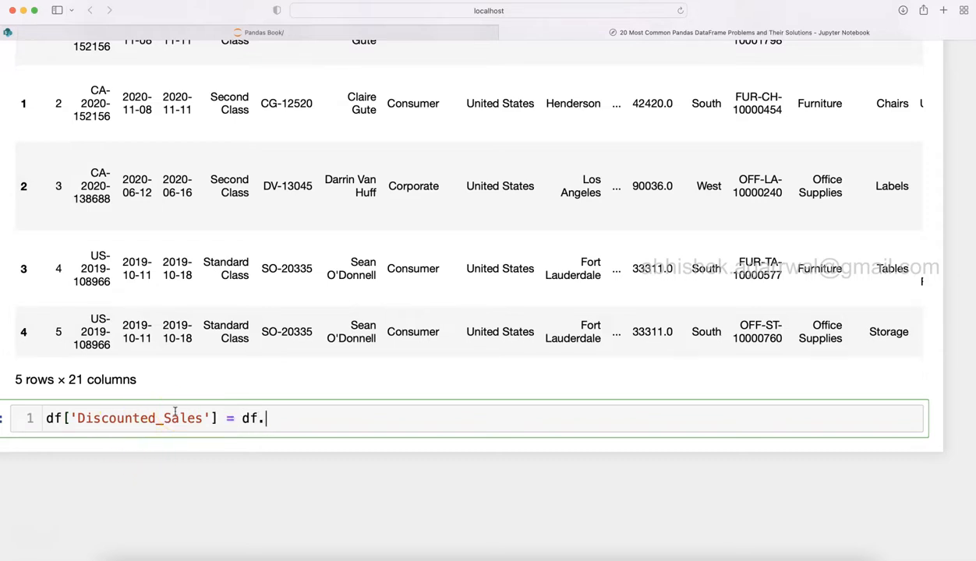
scroll("up", 3)
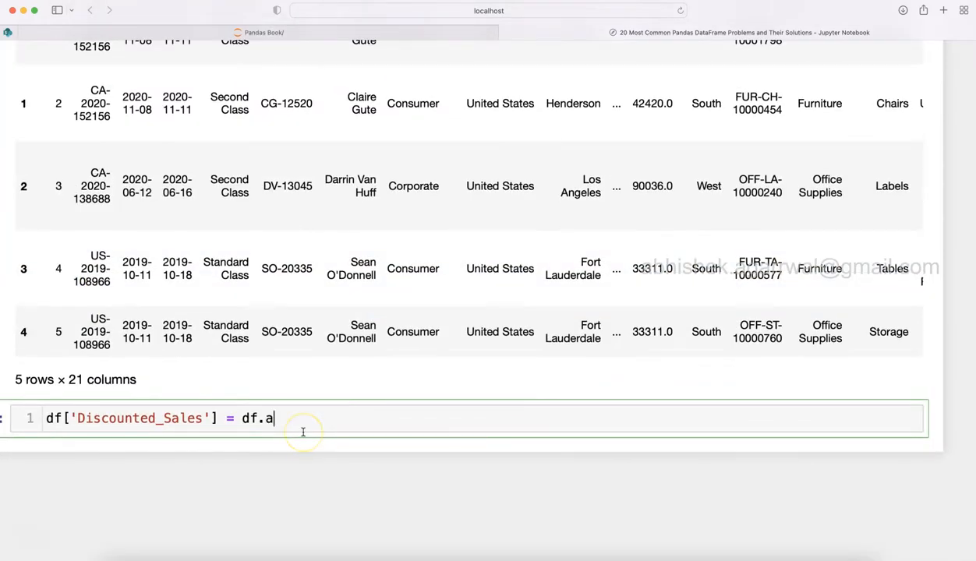
type("pply(")
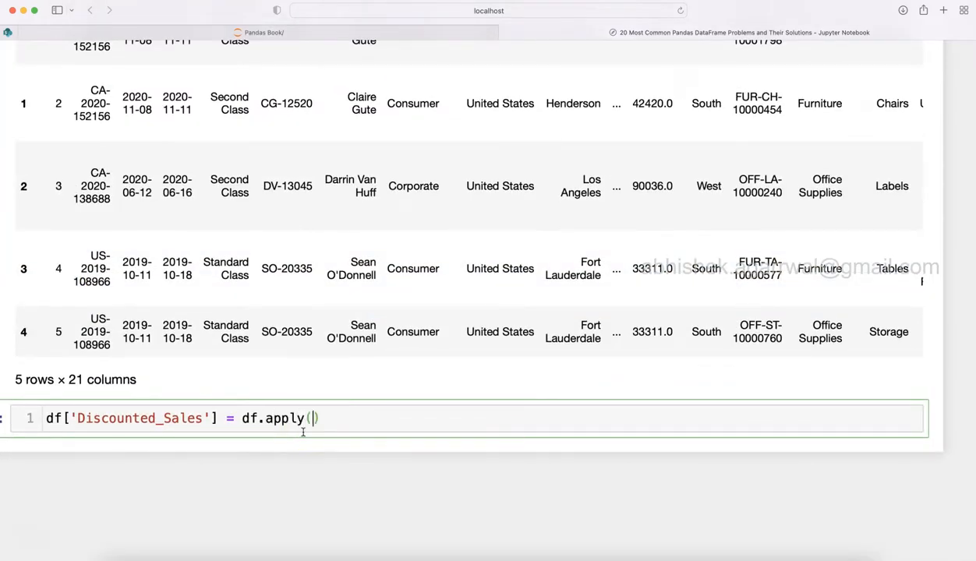
type("lamb")
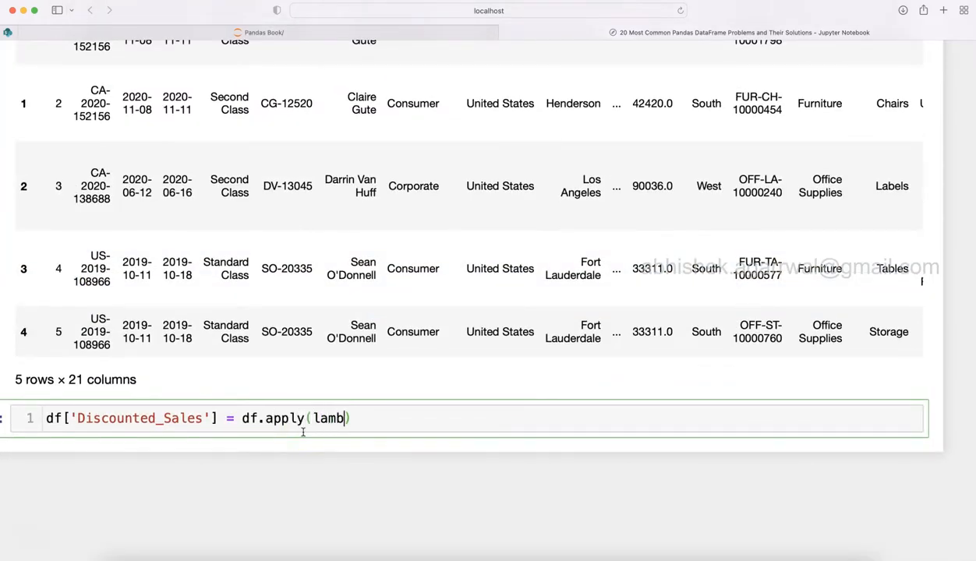
type("da")
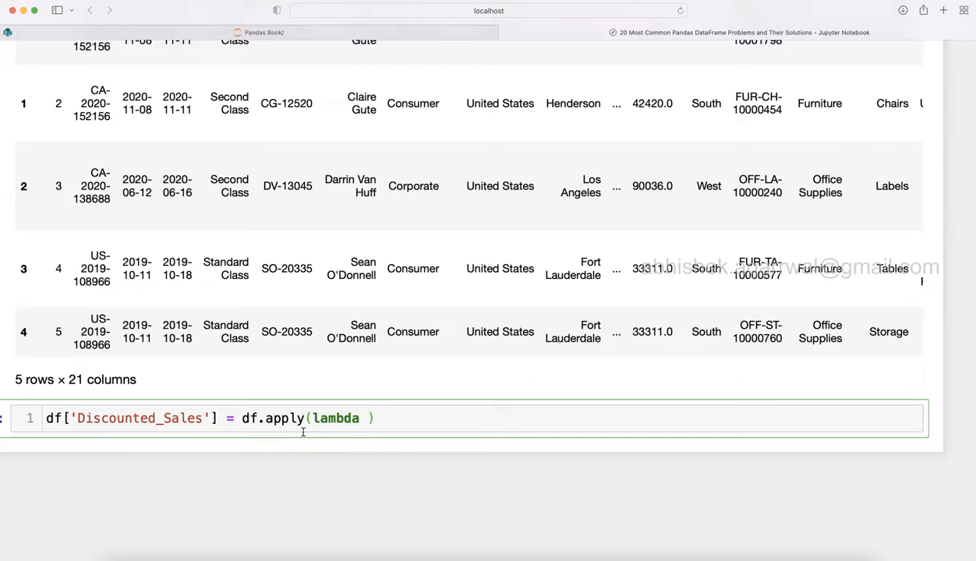
type("row:")
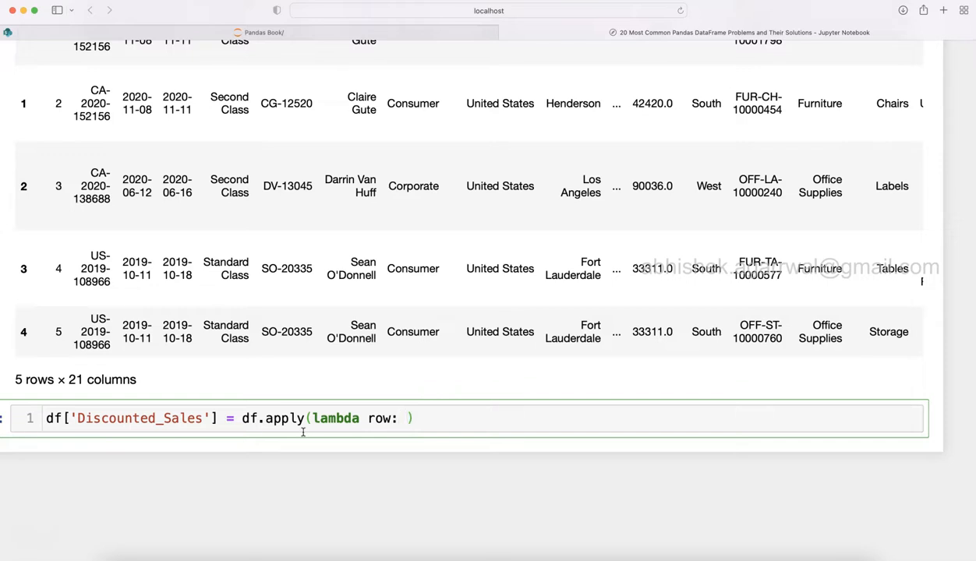
- Complete the lambda as row.Sales - row.Sales*.1 with axis=1 and re-run df.head()
type("r")
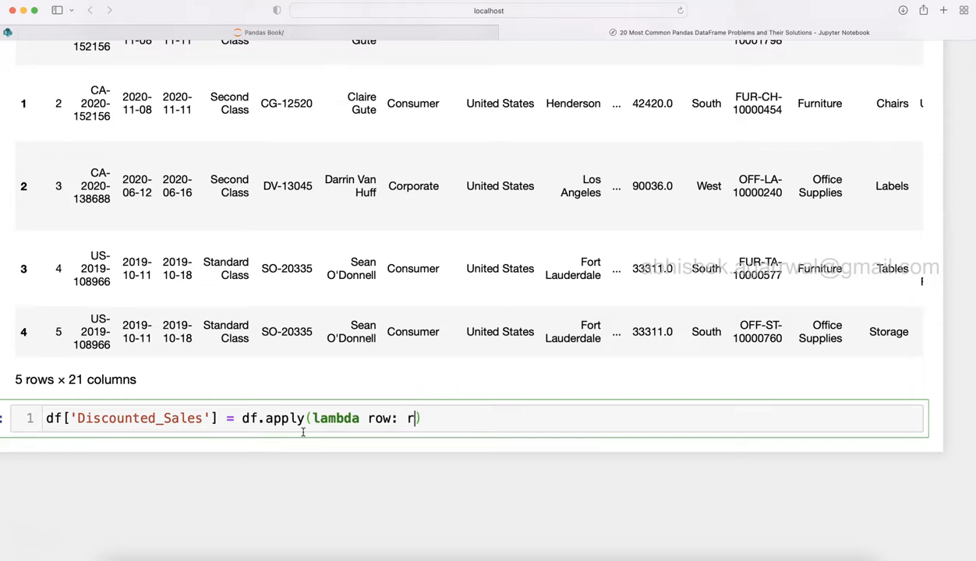
type("ow.")
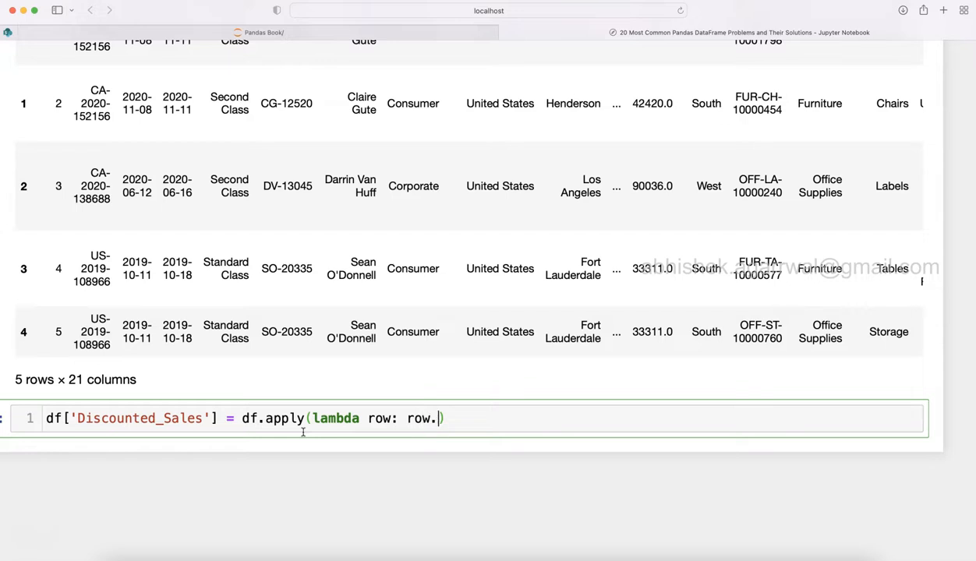
type("Sales")
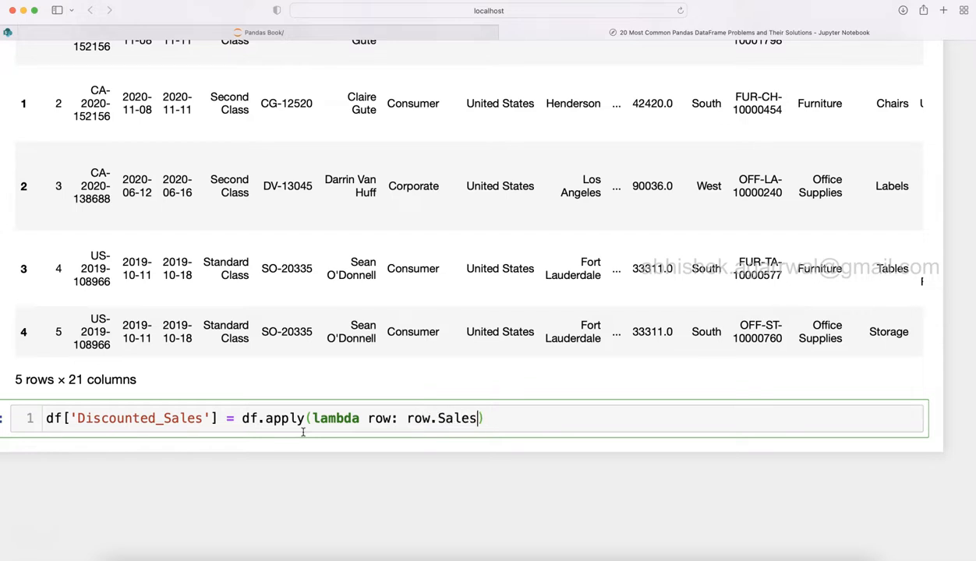
type("-")
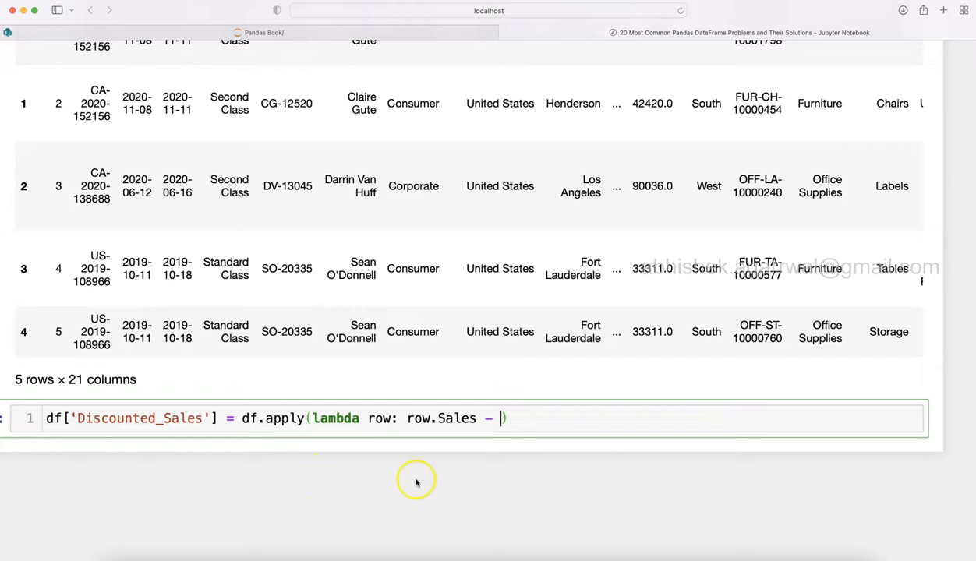
mouse_move(460, 458)
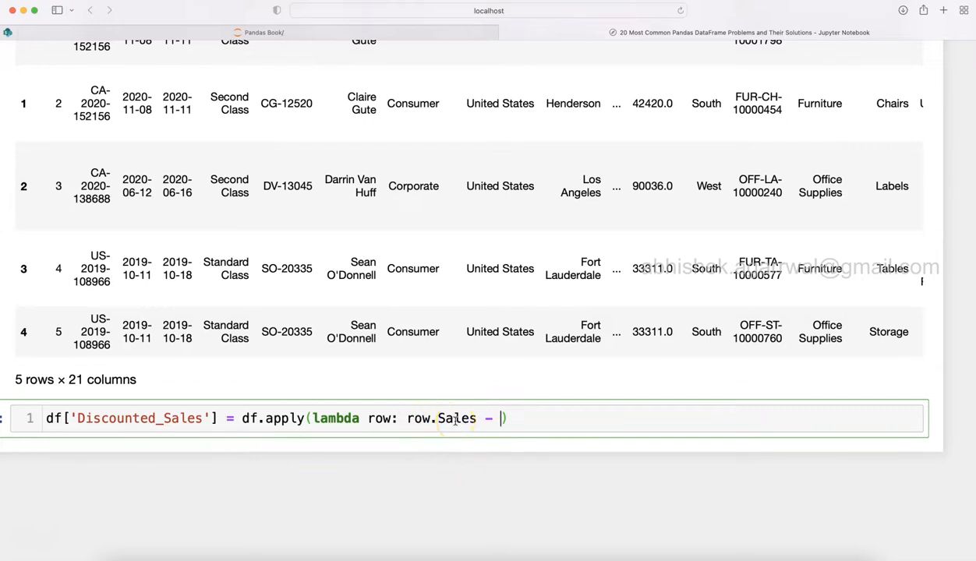
type("row.sal")
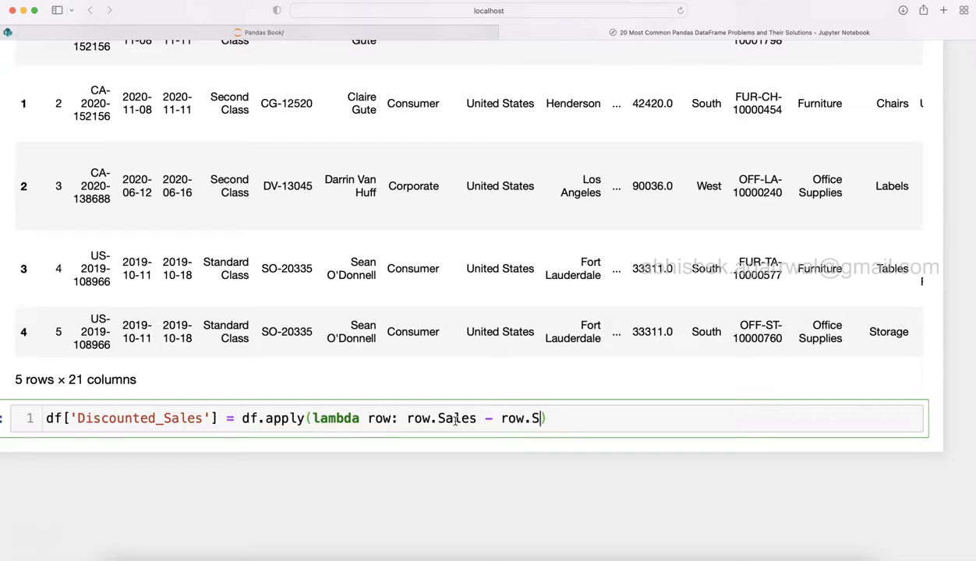
type("ales)")
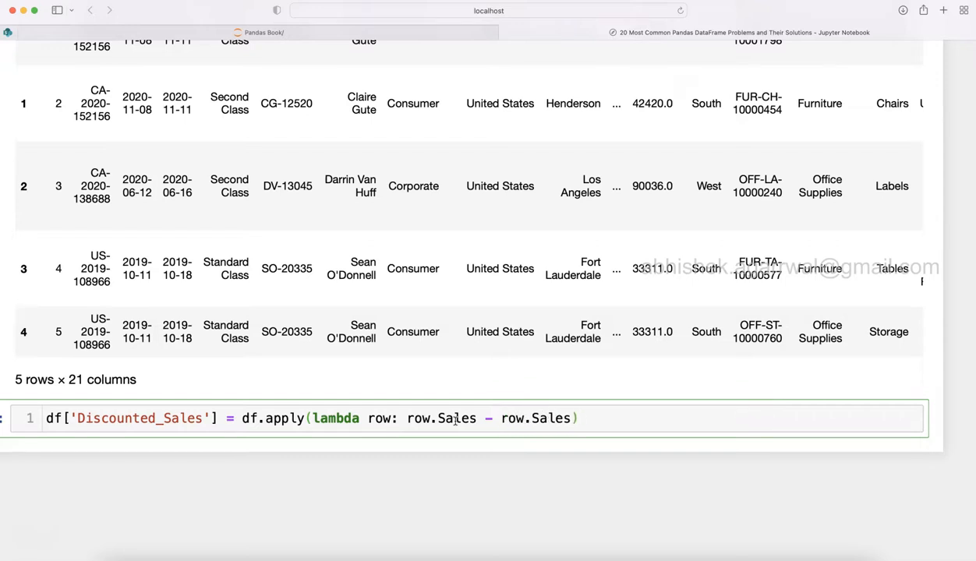
type("*.")
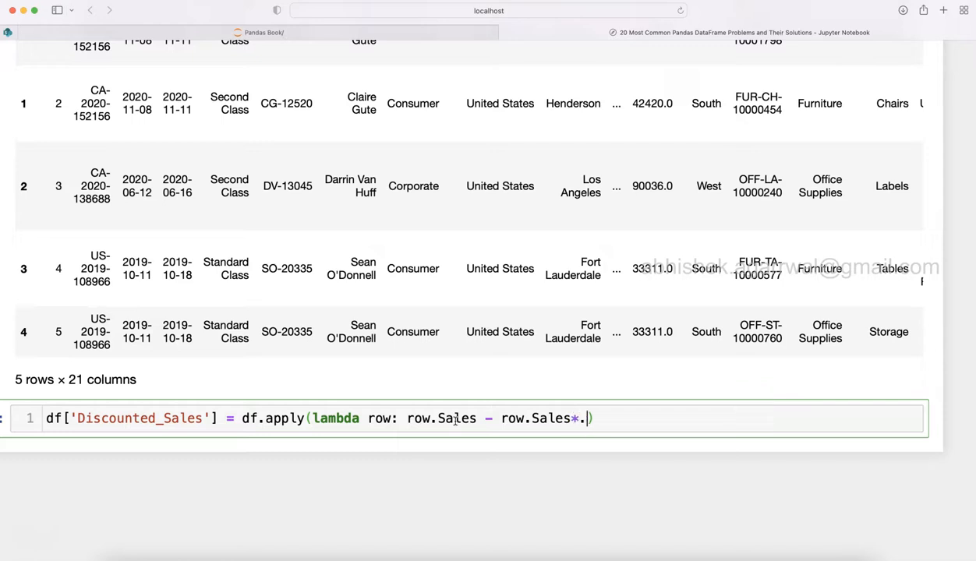
type("1")
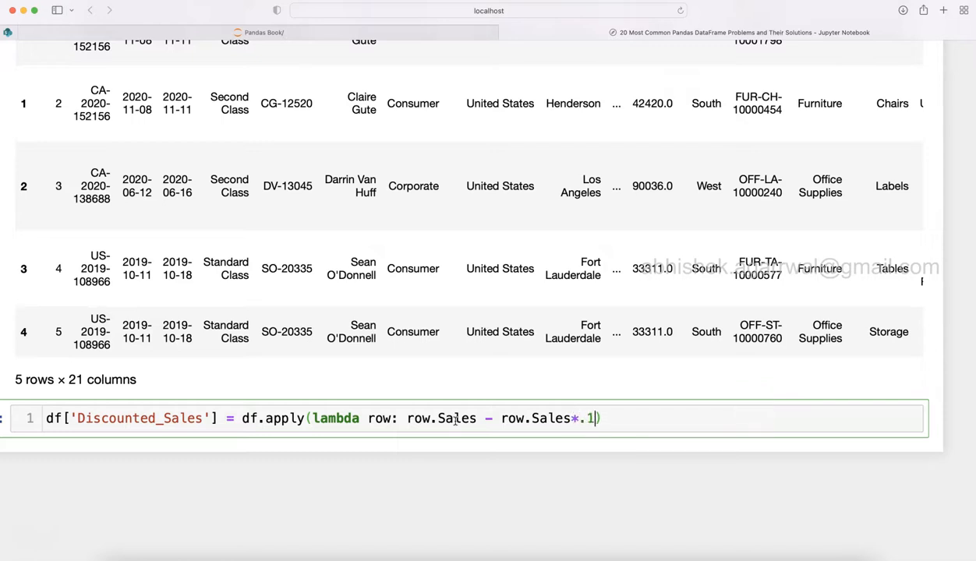
type(",axis=1")
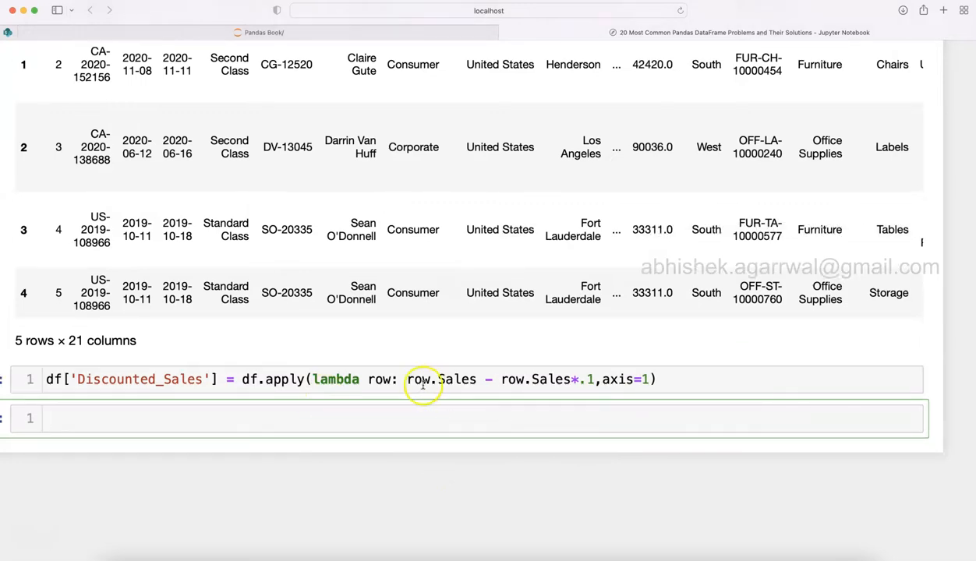
type("df.head()")
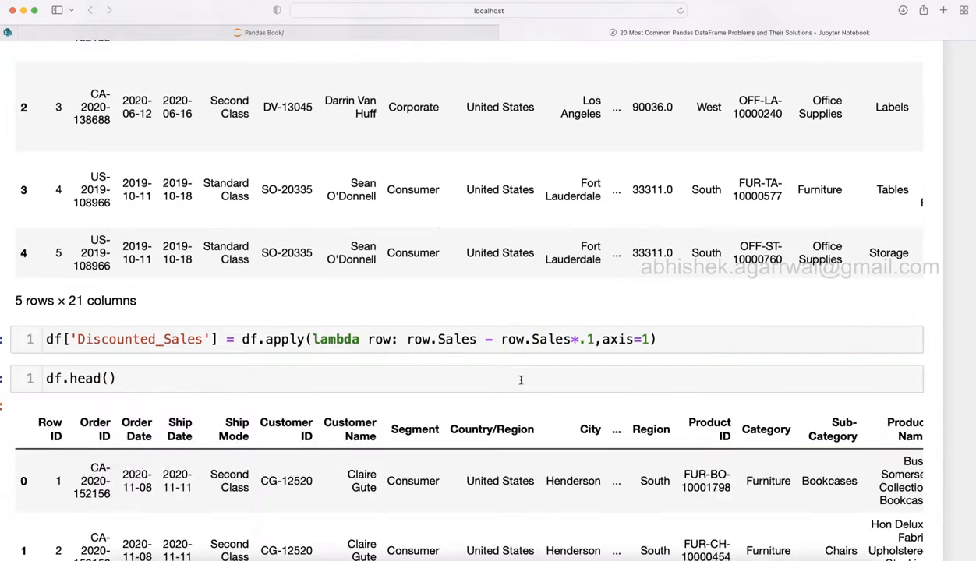
- Check the Discounted_Sales output, fix the .1 factor in the apply expression, and reach the empty cell
scroll("down", 3)
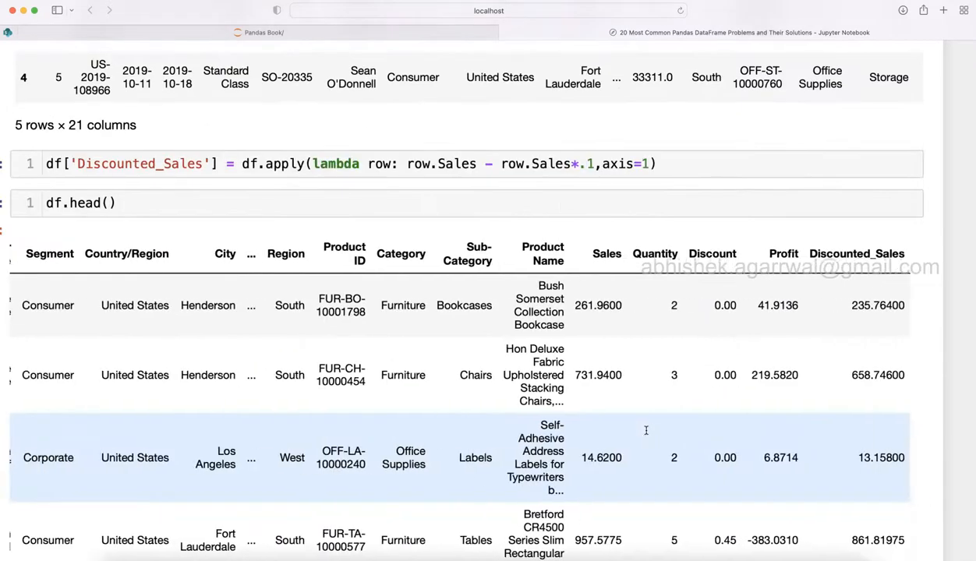
scroll("left", 3)
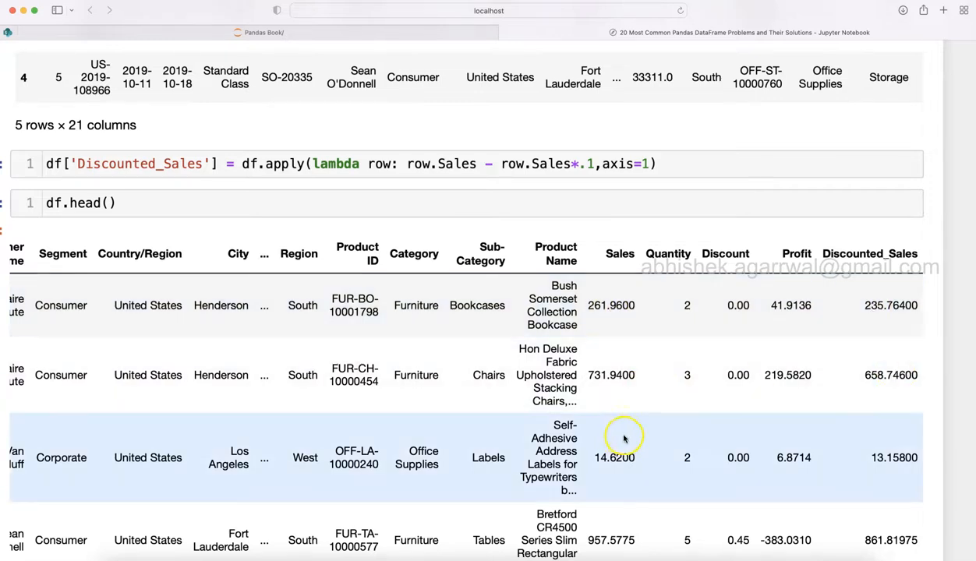
scroll("down", 3)
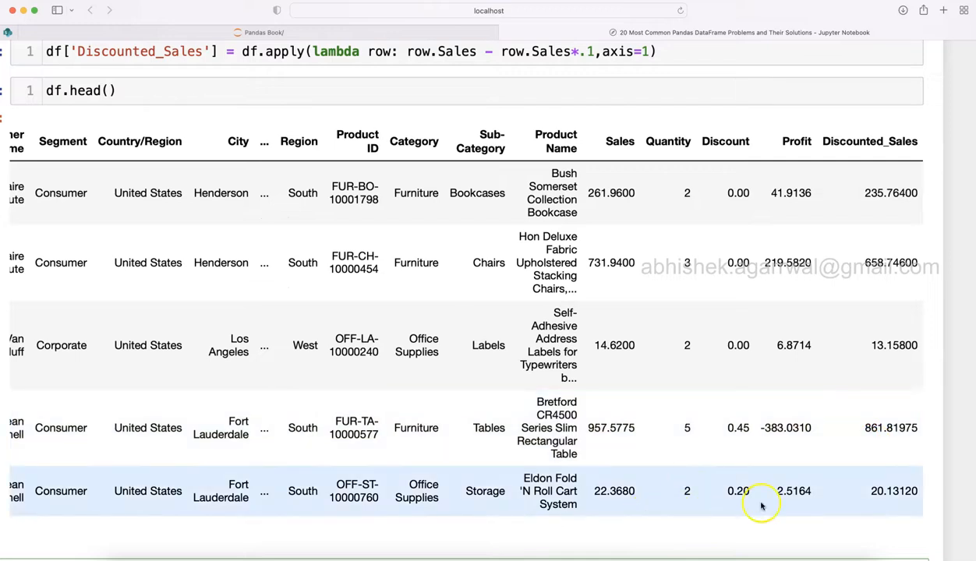
scroll("up", 3)
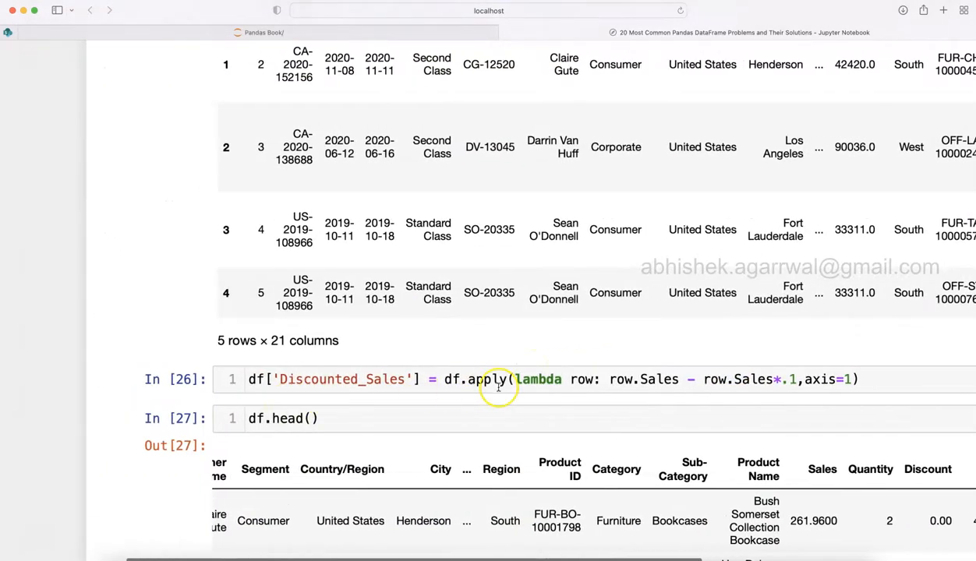
scroll("down", 3)
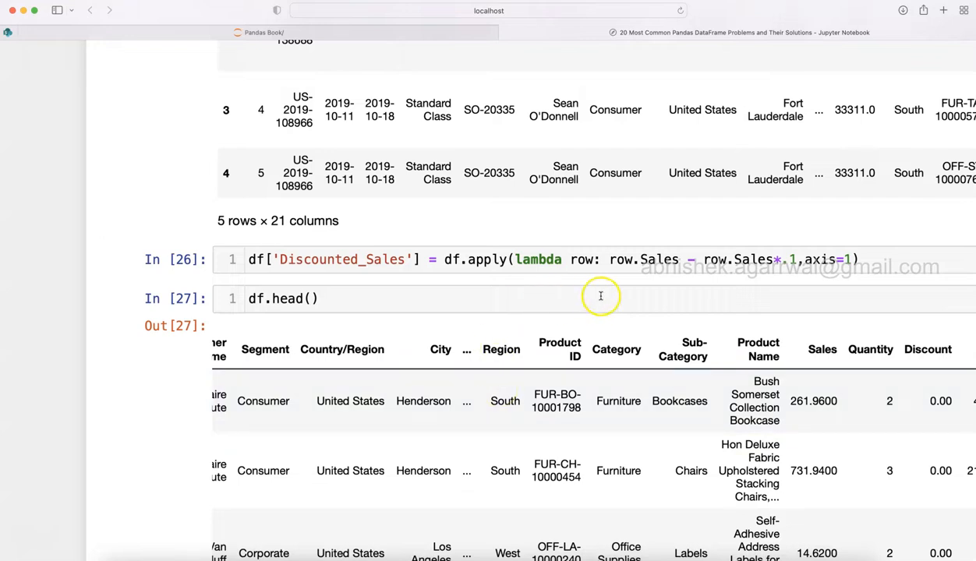
scroll("right", 3)
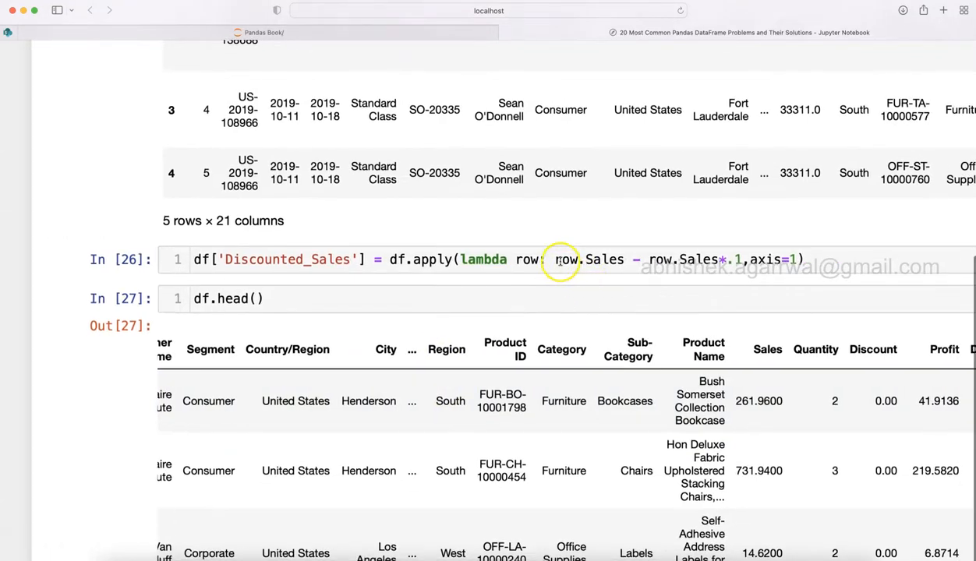
left_click(533, 259)
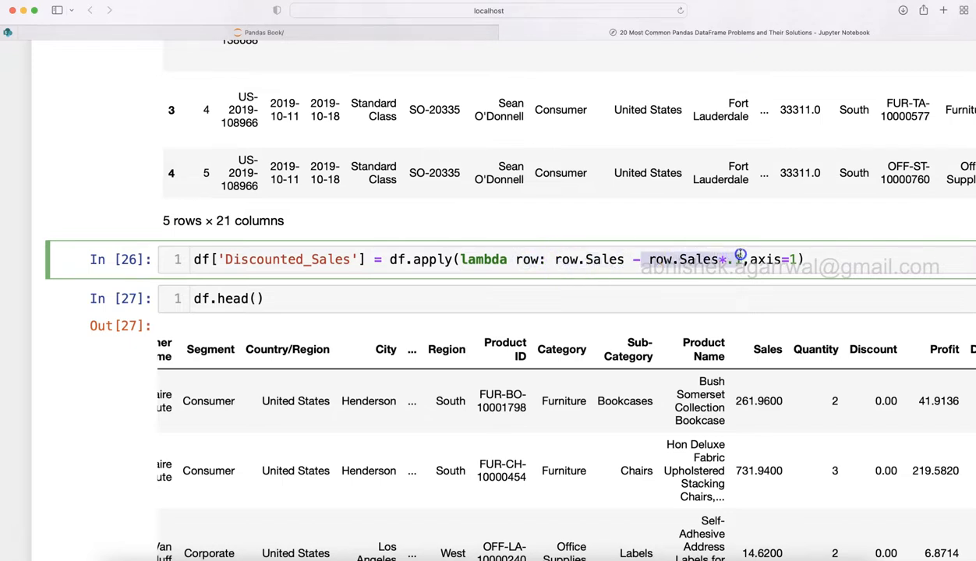
type(".1")
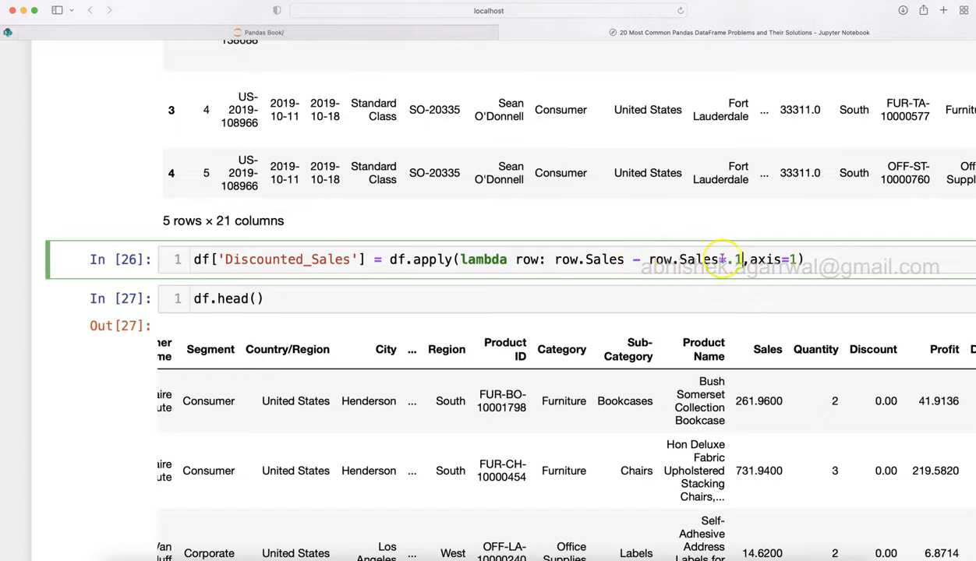
scroll("down", 3)
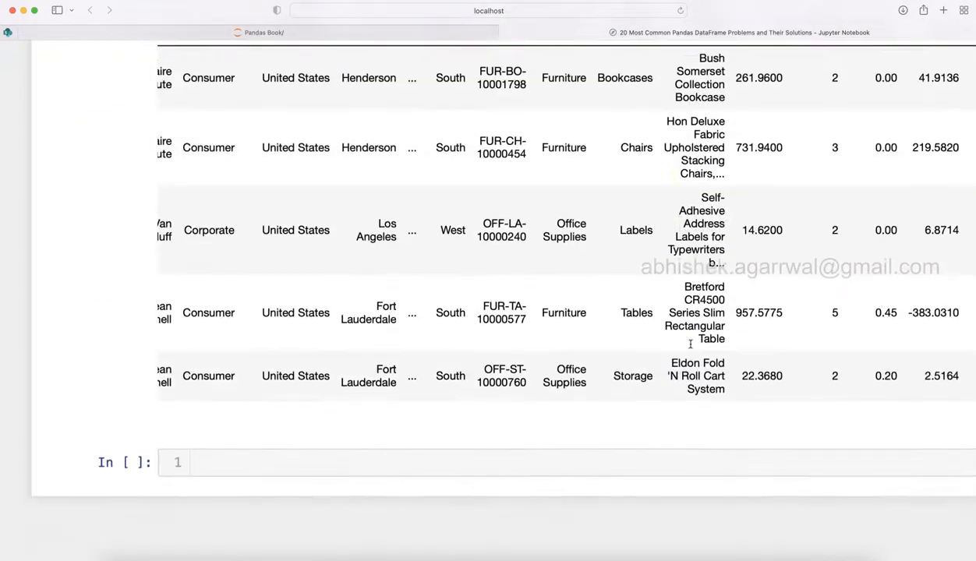
- Create New_Discount as df.Sales - .15*df.Sales vectorized, then re-run df.head()
scroll("up", 3)
type("d")
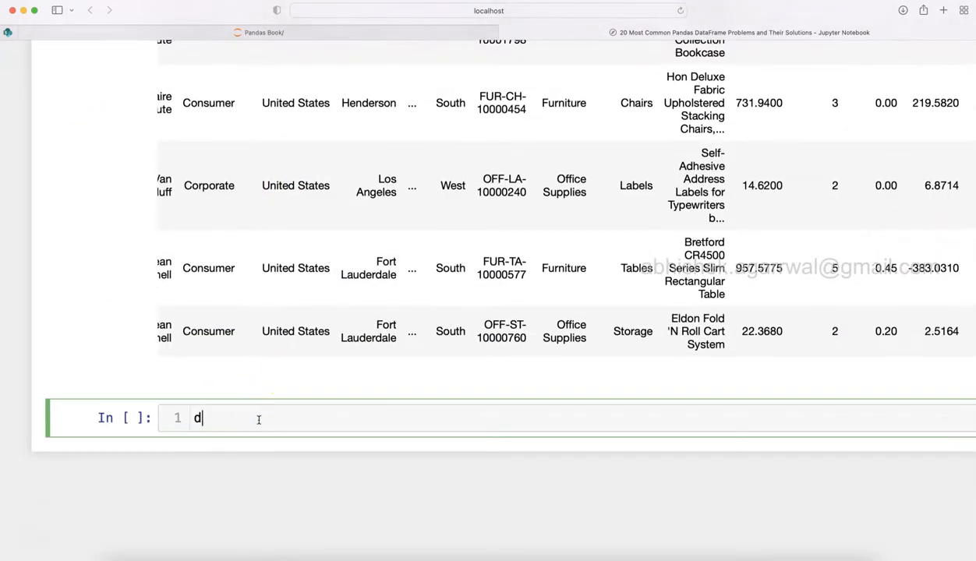
type("f['']")
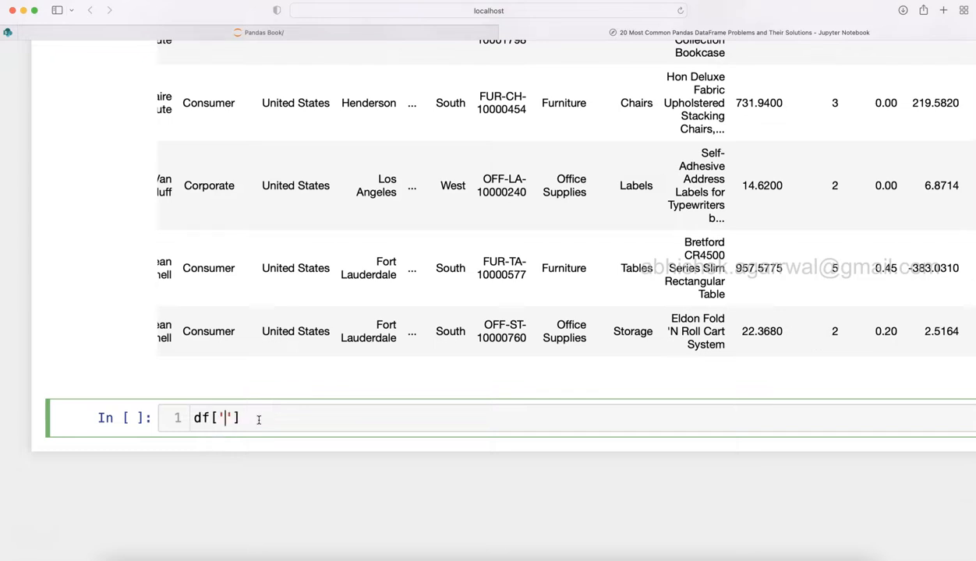
type("New")
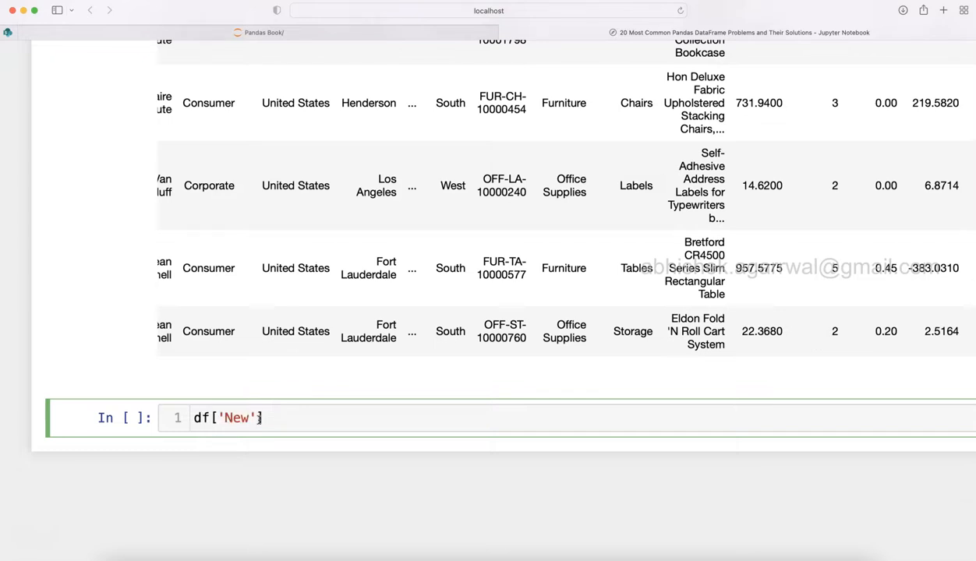
type("_p")
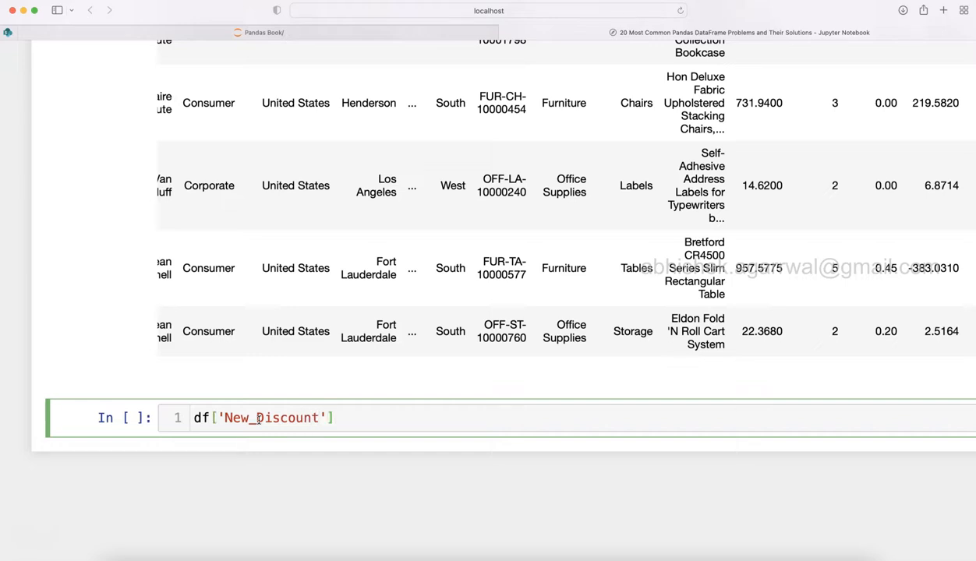
type("= df.Sa")
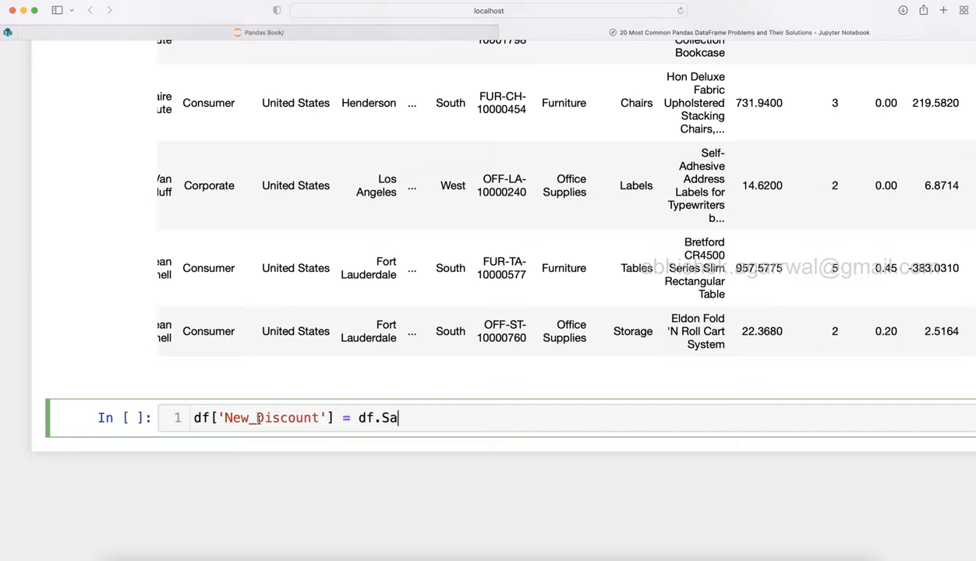
type("les")
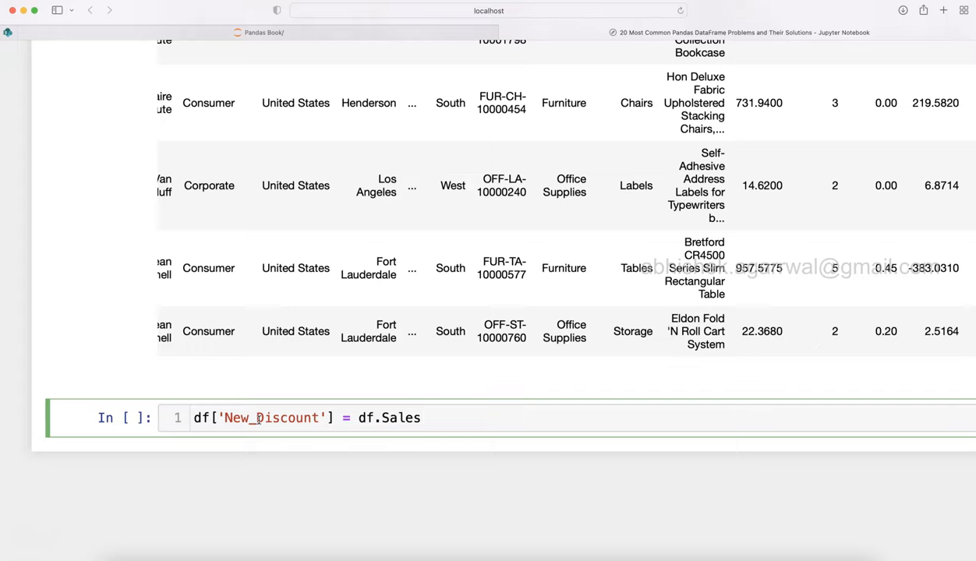
type("- .1")
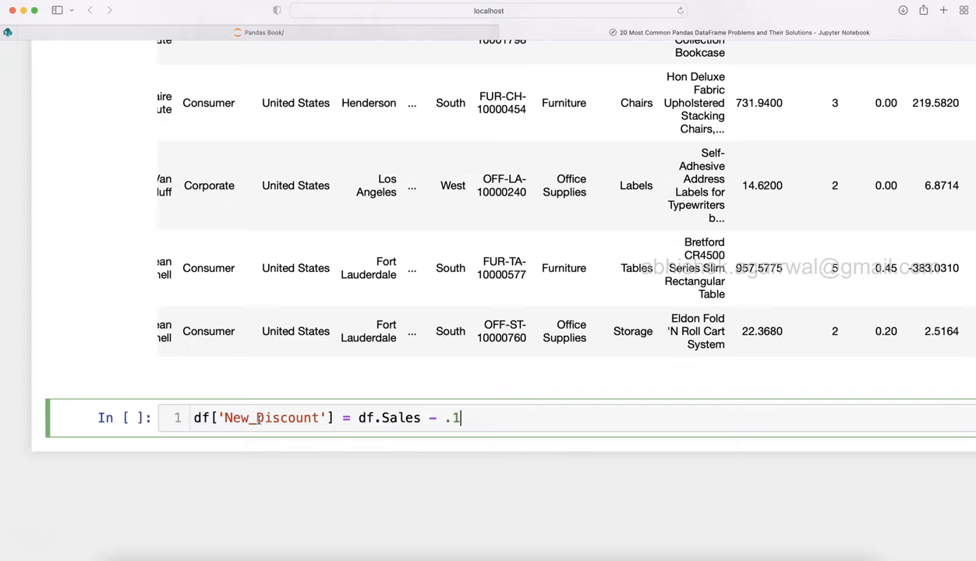
type("5*")
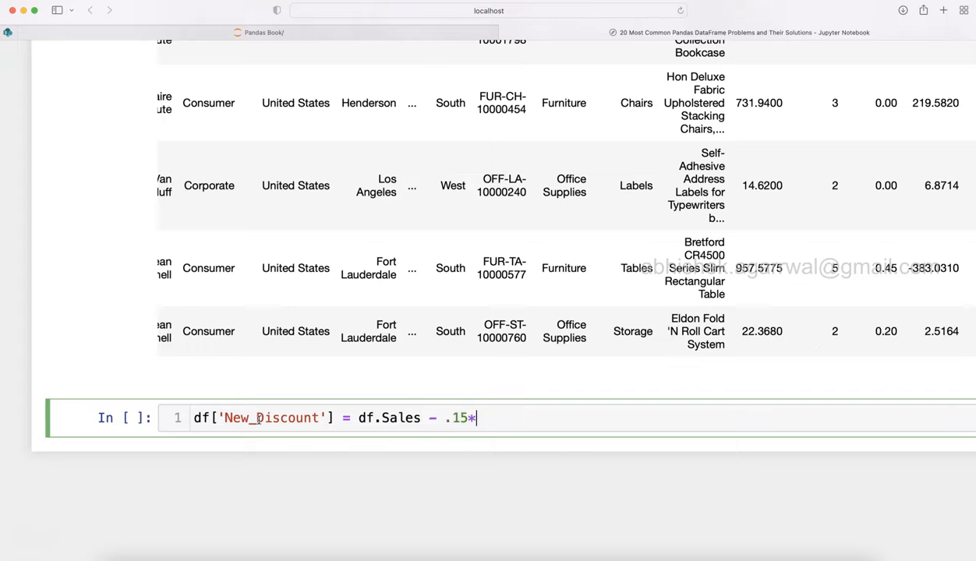
type("df.Sales")
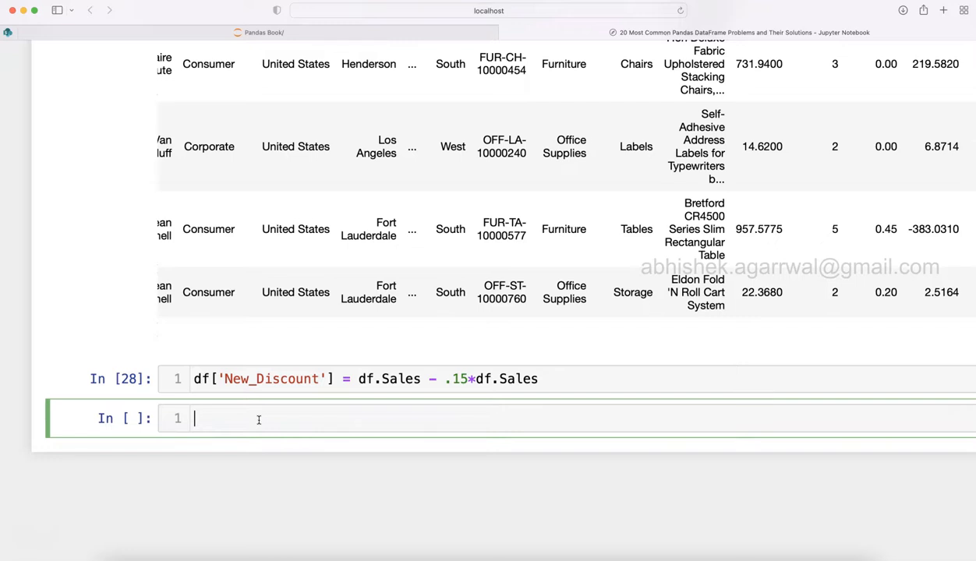
type("df.head(")
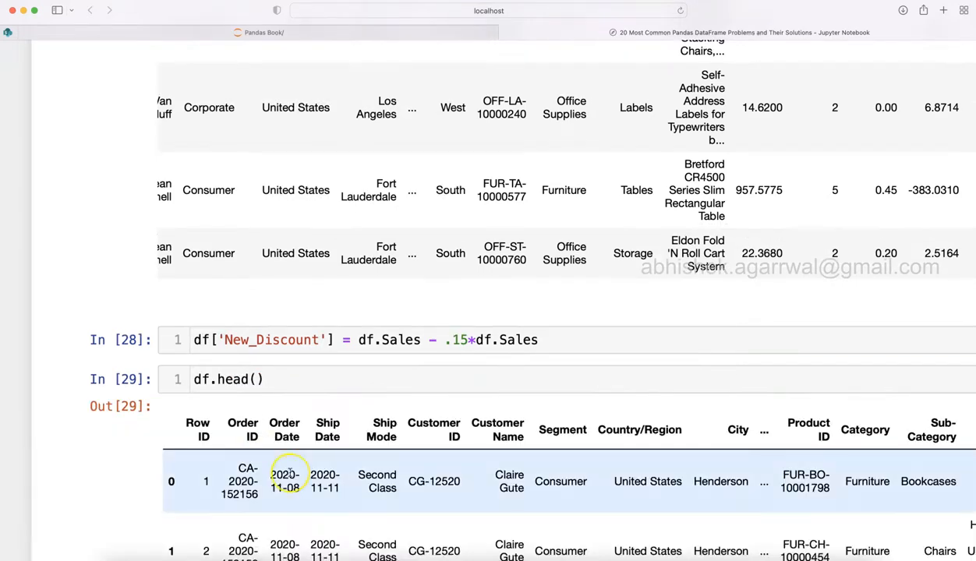
- View the new discount columns in the preview and point out the lambda in the Discounted_Sales formula
scroll("right", 3)
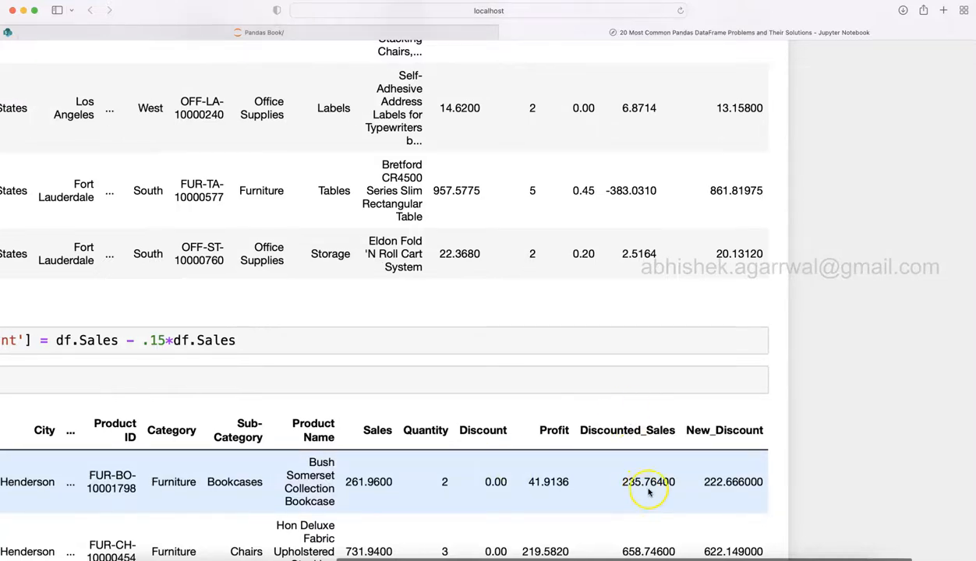
mouse_move(726, 474)
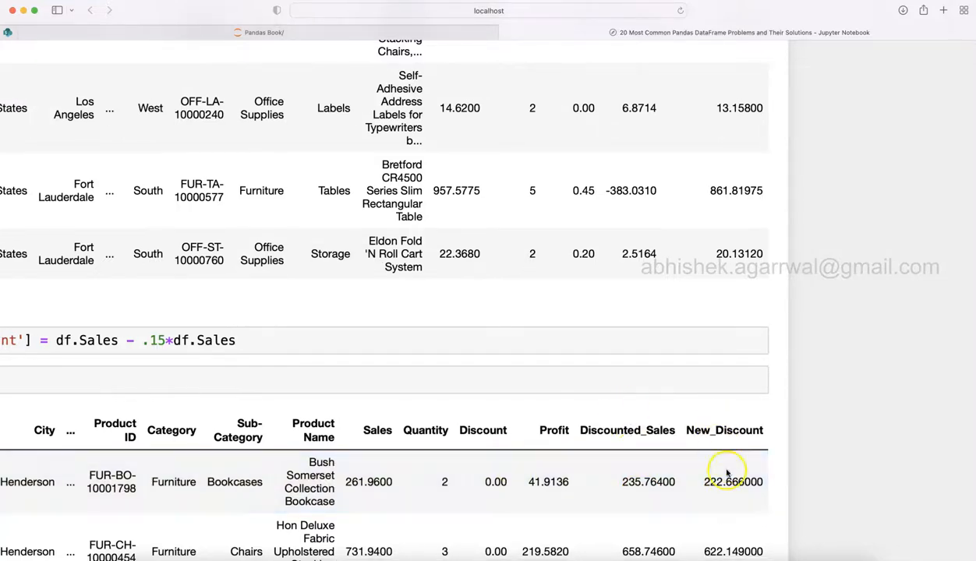
scroll("left", 3)
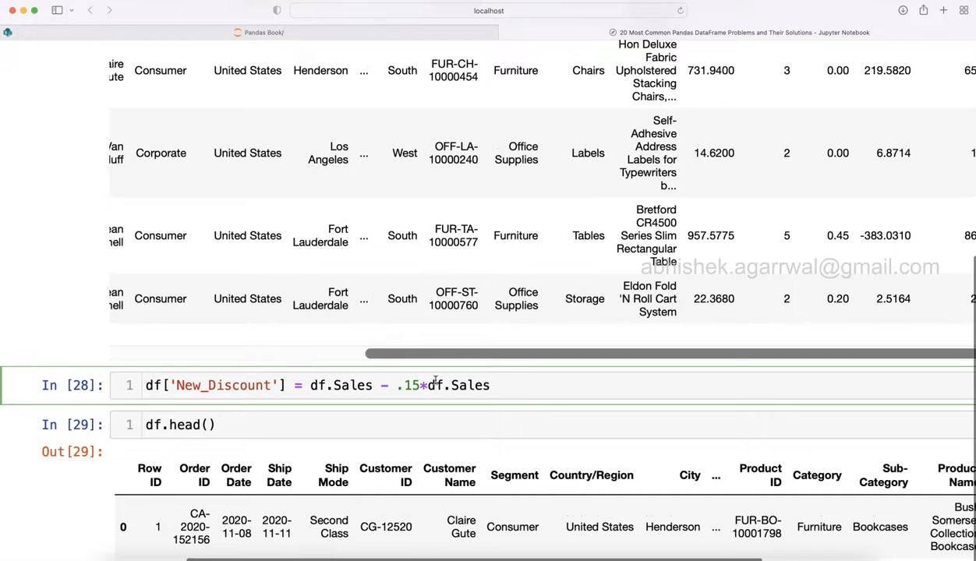
scroll("up", 3)
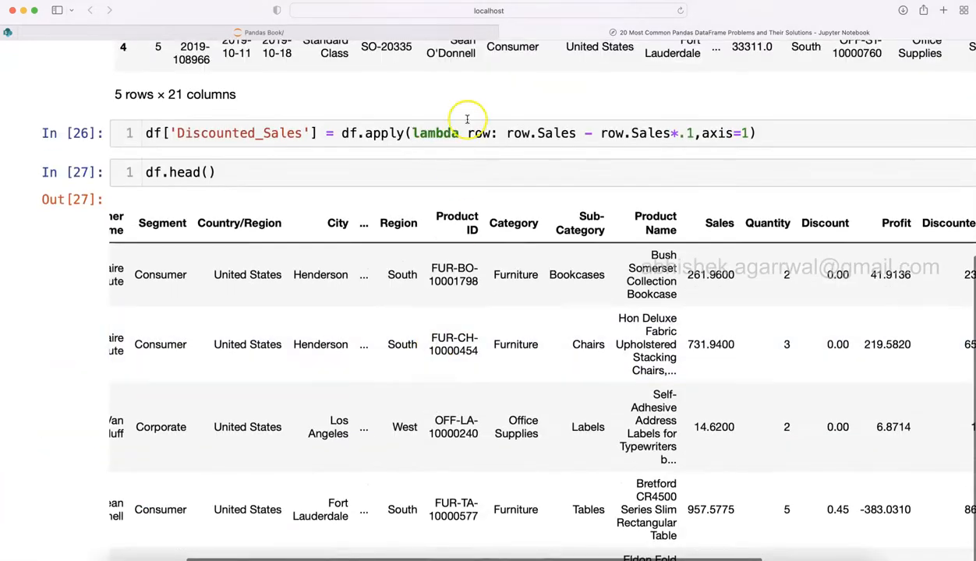
left_click(459, 132)
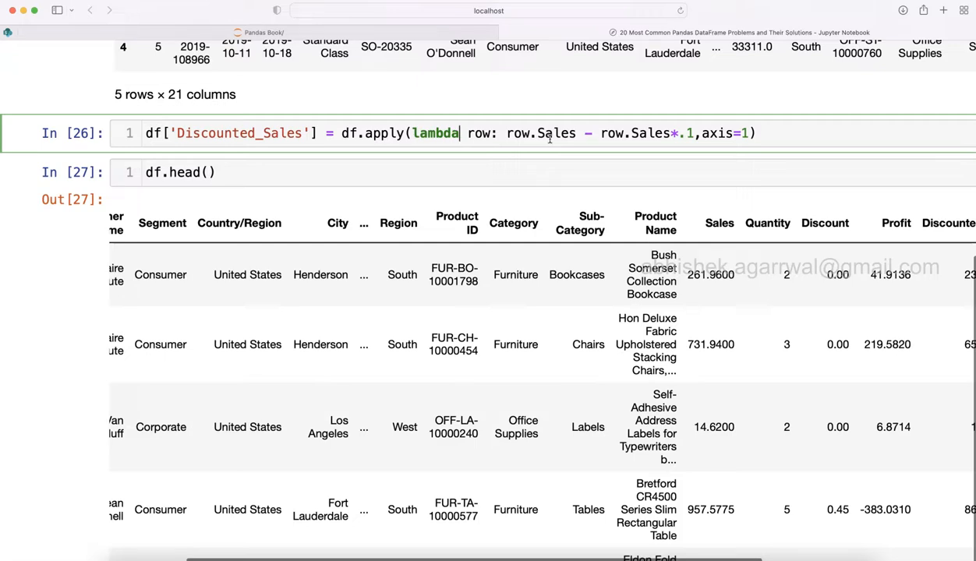
mouse_move(543, 146)
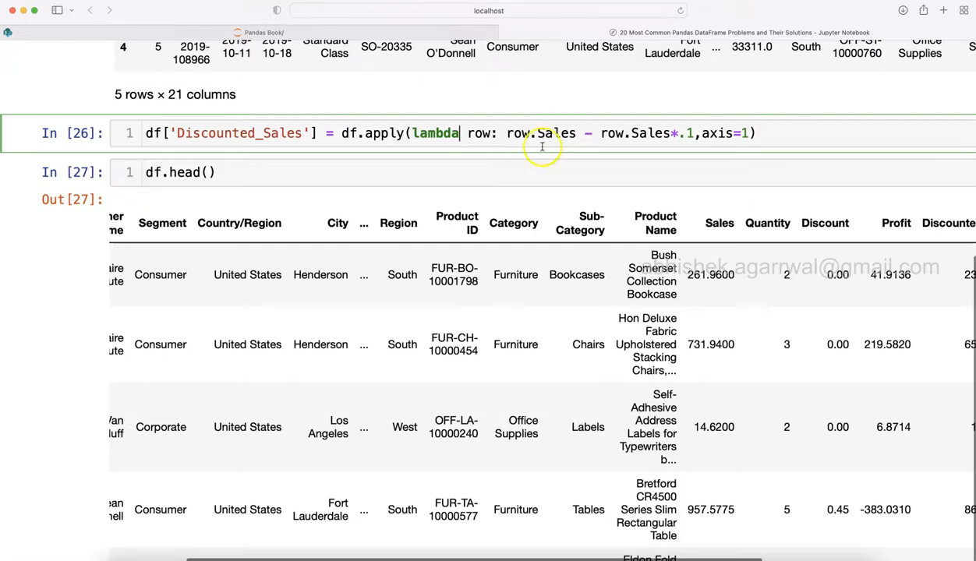
mouse_move(600, 142)
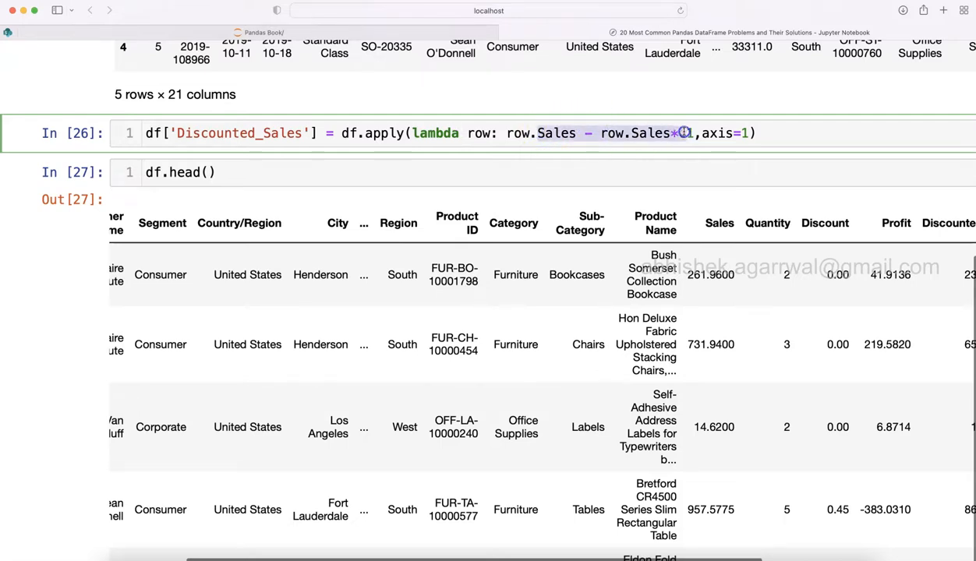
- Highlight the vectorized 15% discount expression and compare it with the apply-based cell
scroll("down", 3)
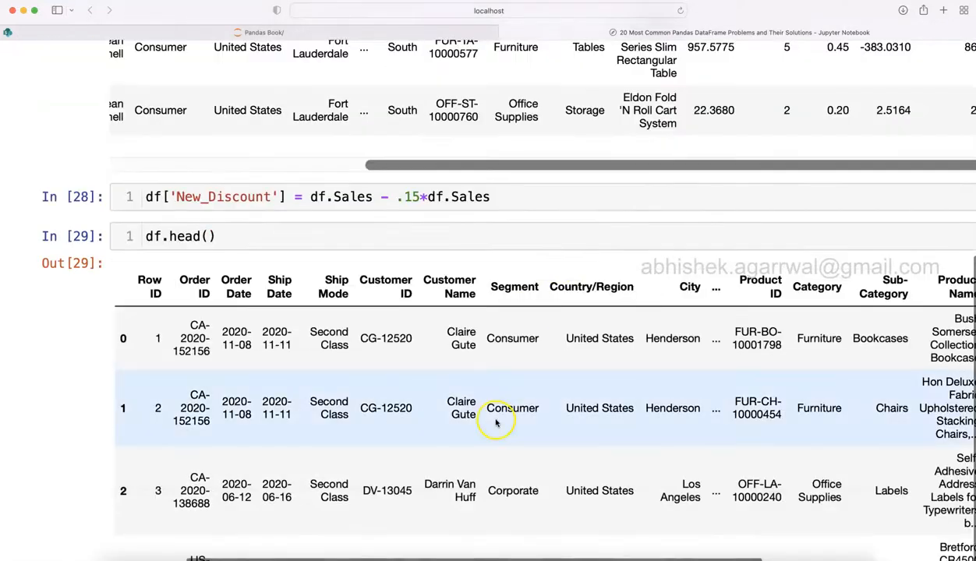
left_click(311, 197)
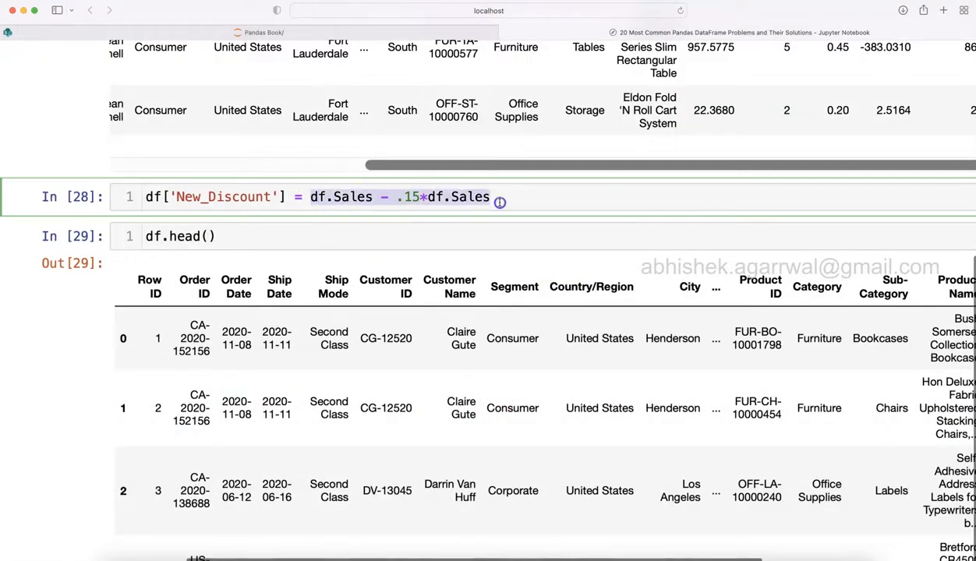
scroll("down", 3)
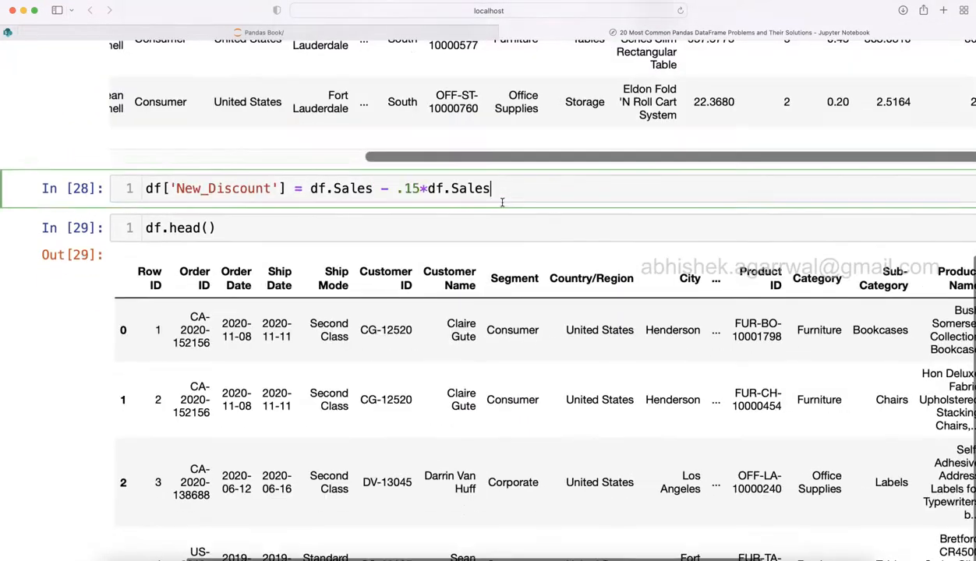
scroll("up", 3)
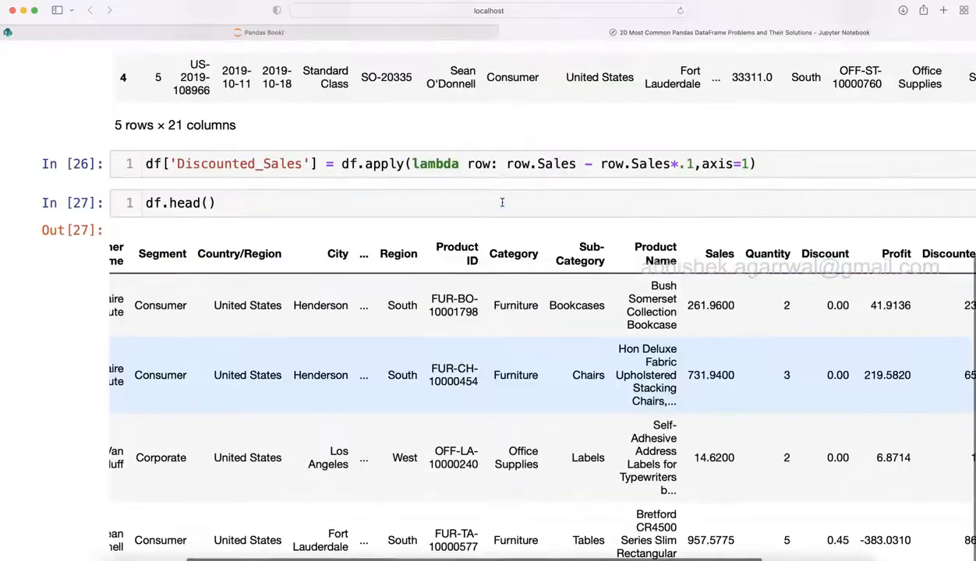
scroll("up", 3)
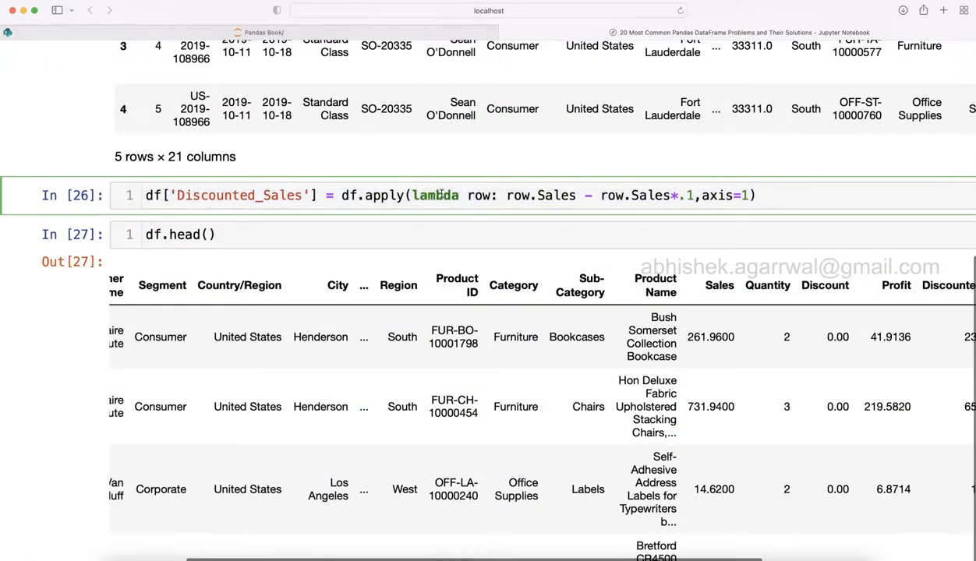
scroll("up", 3)
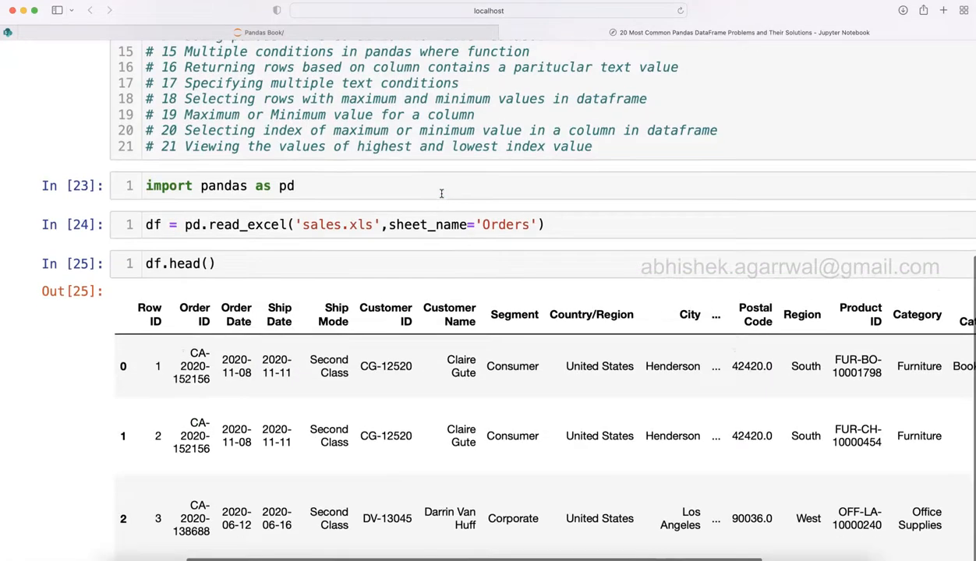
scroll("up", 3)
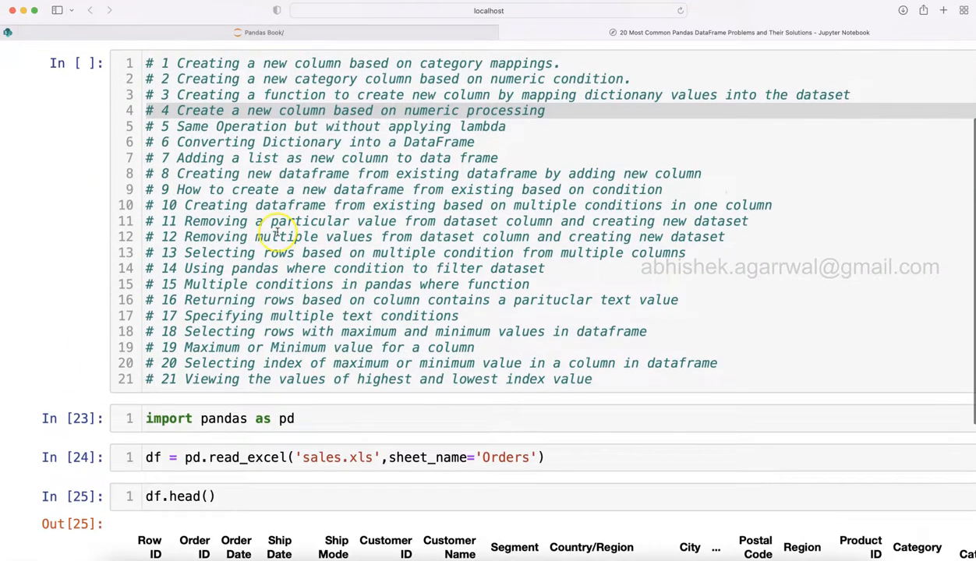
mouse_move(193, 53)
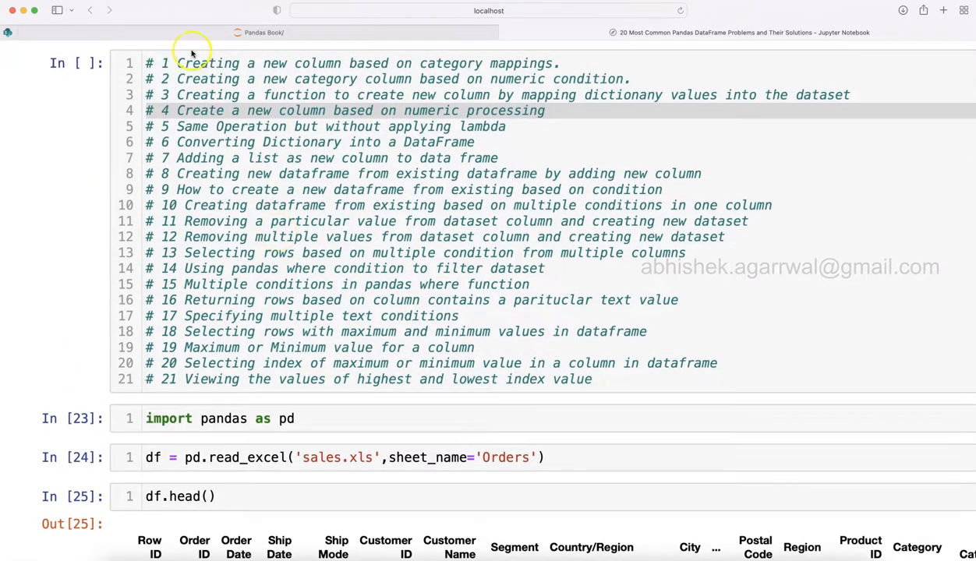
mouse_move(215, 336)
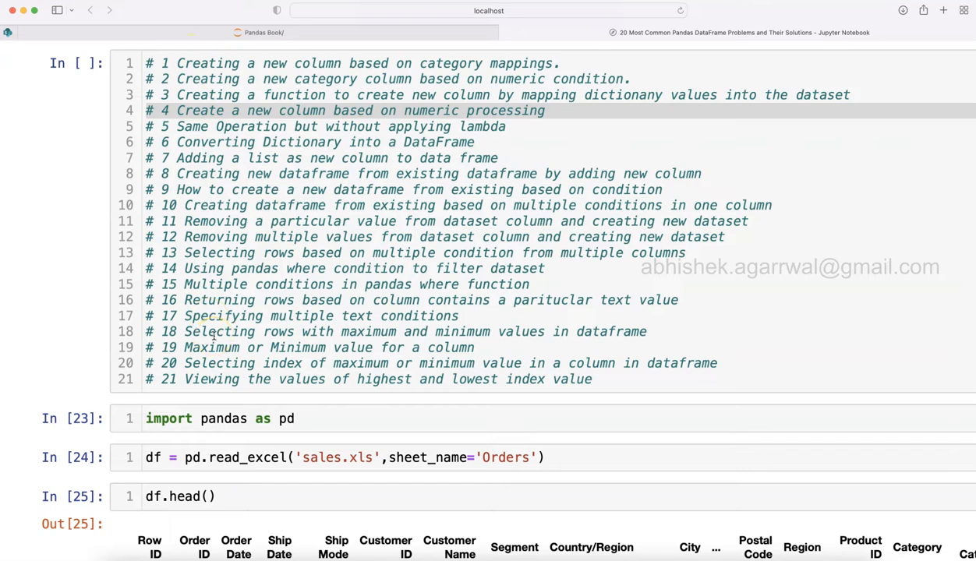